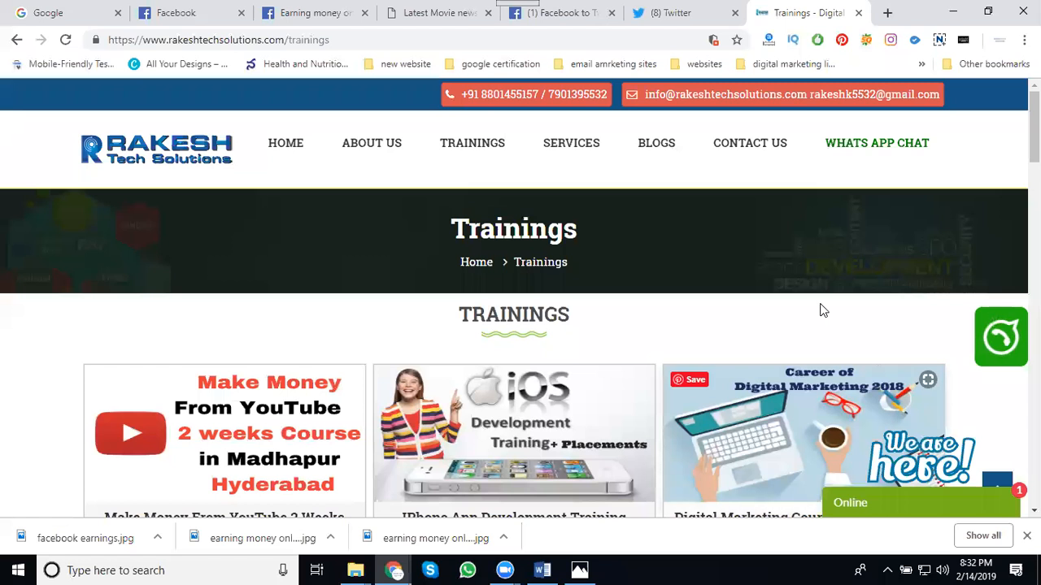
mouse_move(690, 226)
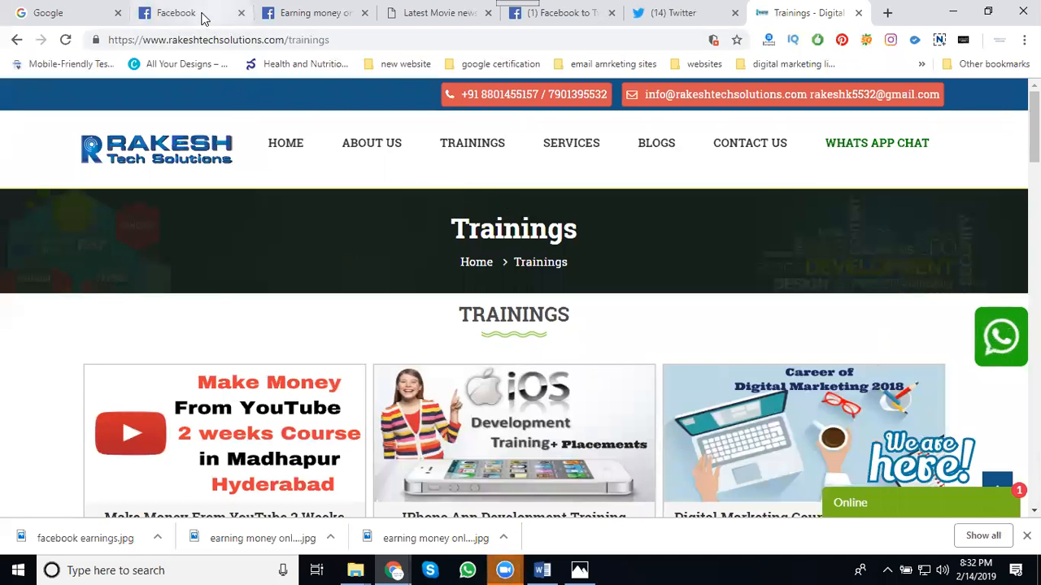
Step: Show the Facebook-to-Twitter linking settings via the news feed and Earning money page tabs
left_click(176, 13)
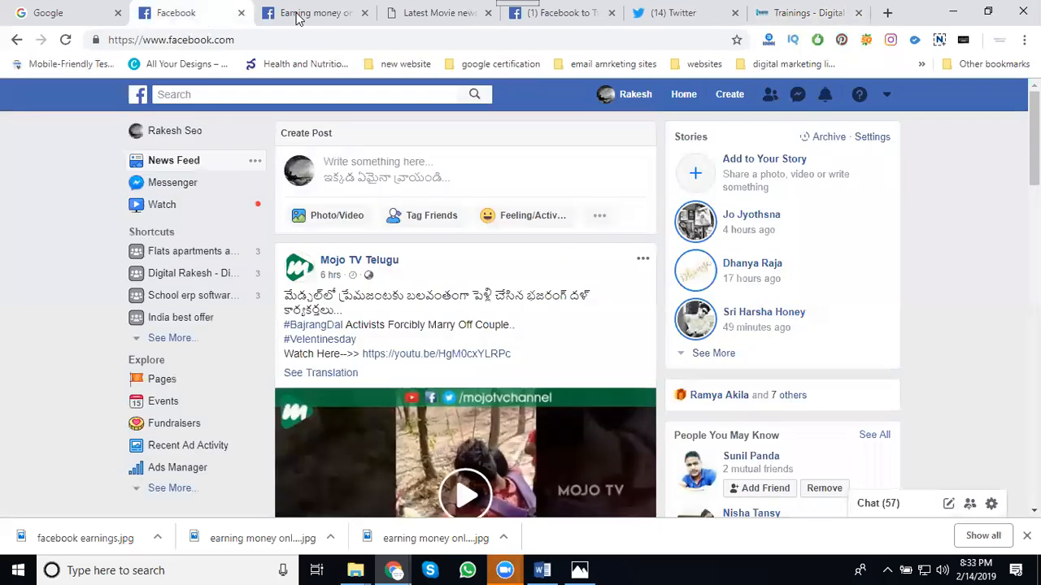
left_click(312, 13)
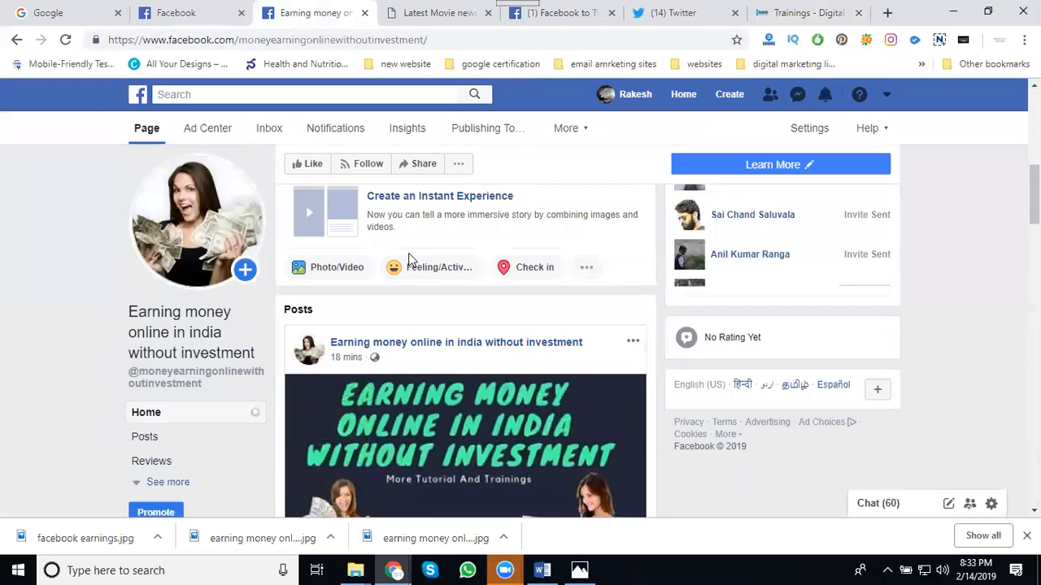
mouse_move(569, 101)
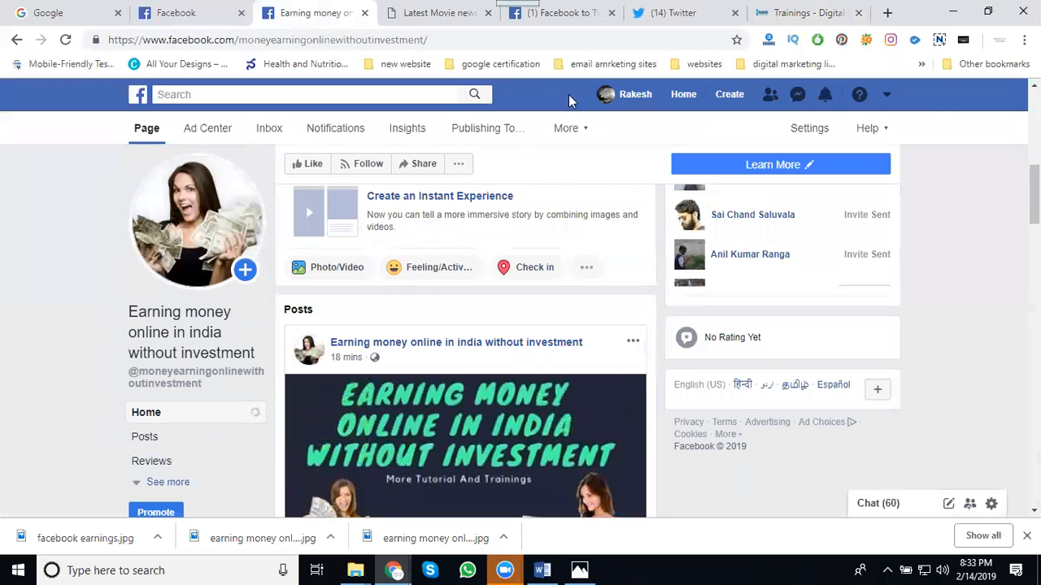
left_click(561, 13)
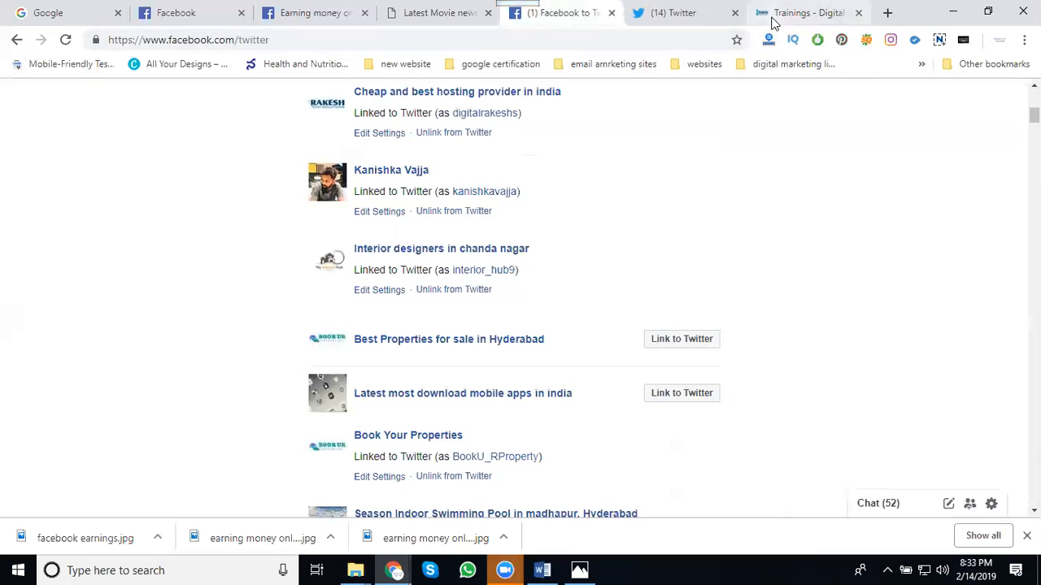
Step: View the Make Money From YouTube course card on the training site, then return to the Earning money page
left_click(805, 13)
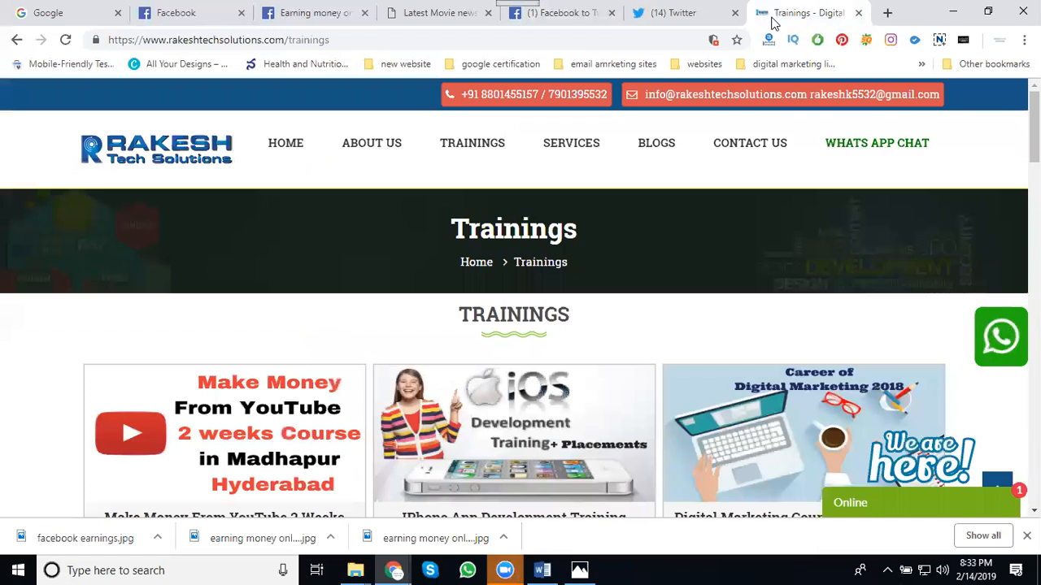
scroll("down", 3)
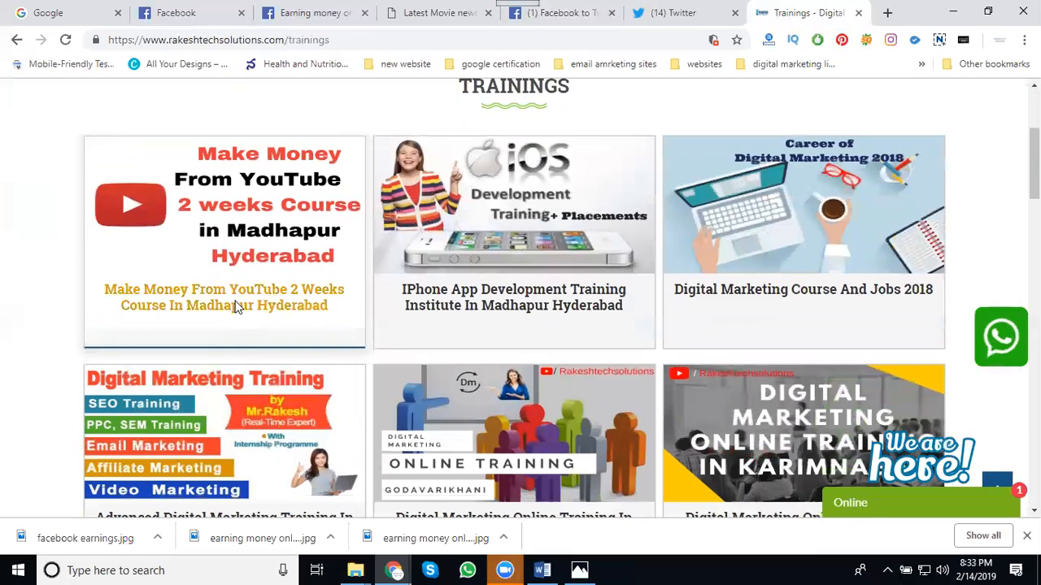
left_click(224, 296)
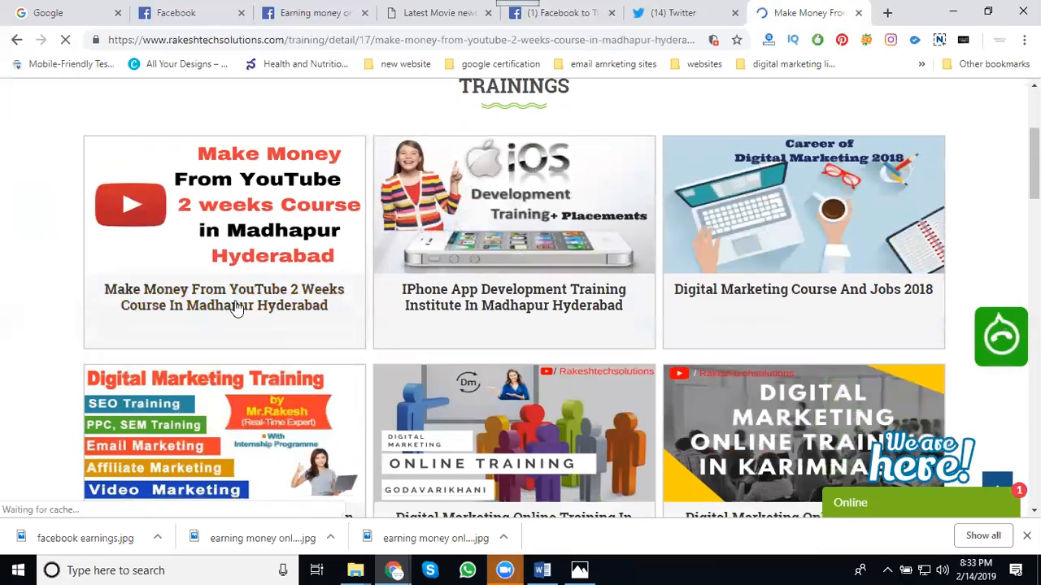
left_click(225, 296)
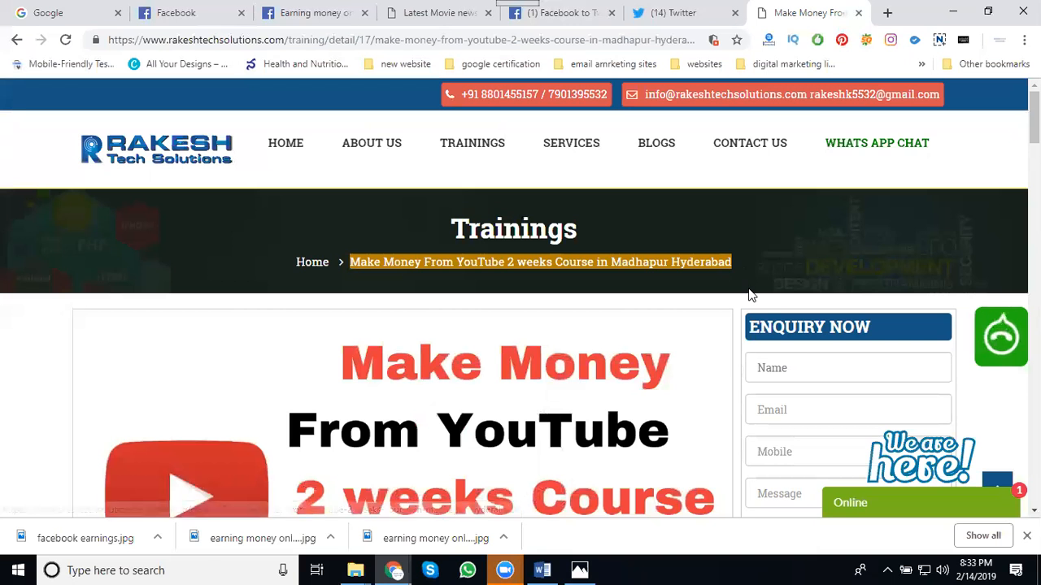
left_click(313, 13)
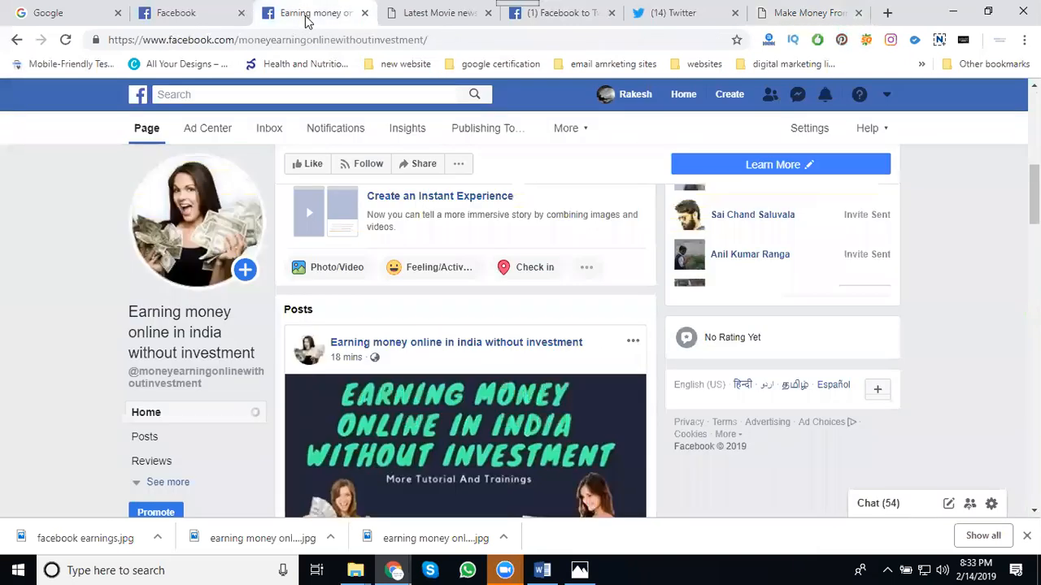
Step: Link the Earning money page to Twitter and authorize Facebook to use the Twitter account
left_click(556, 13)
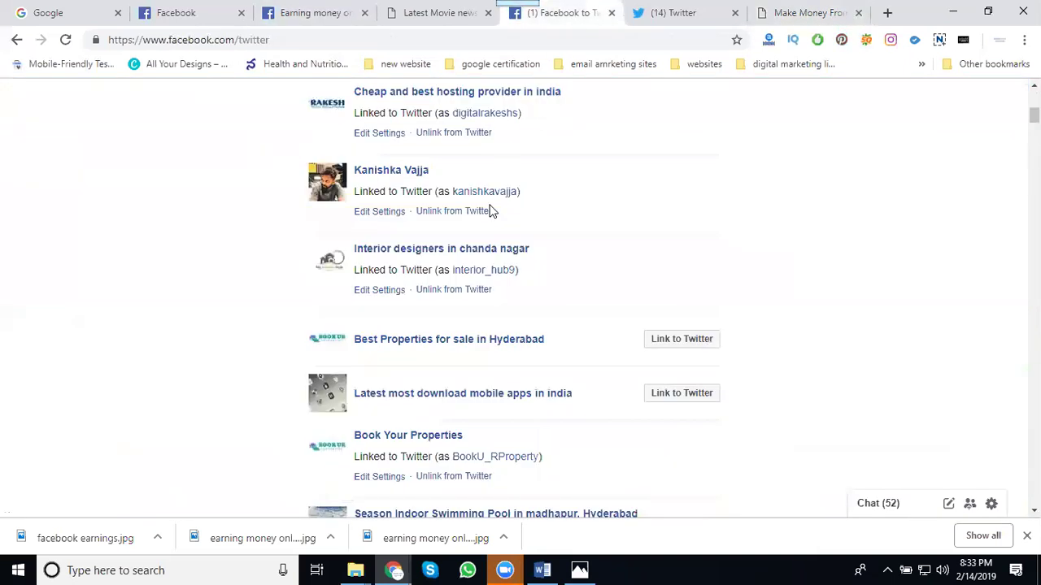
scroll("up", 3)
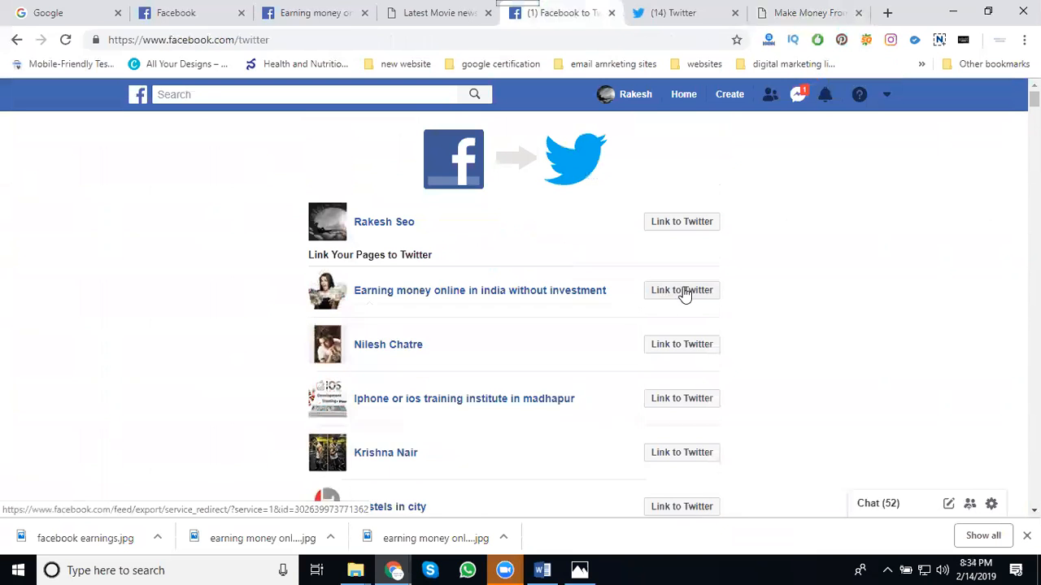
left_click(681, 289)
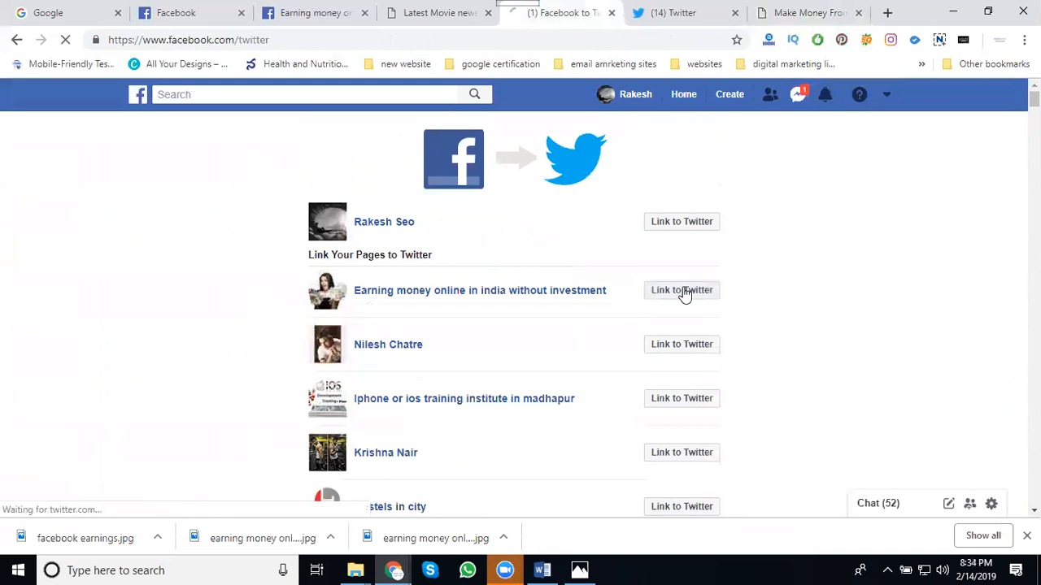
left_click(682, 289)
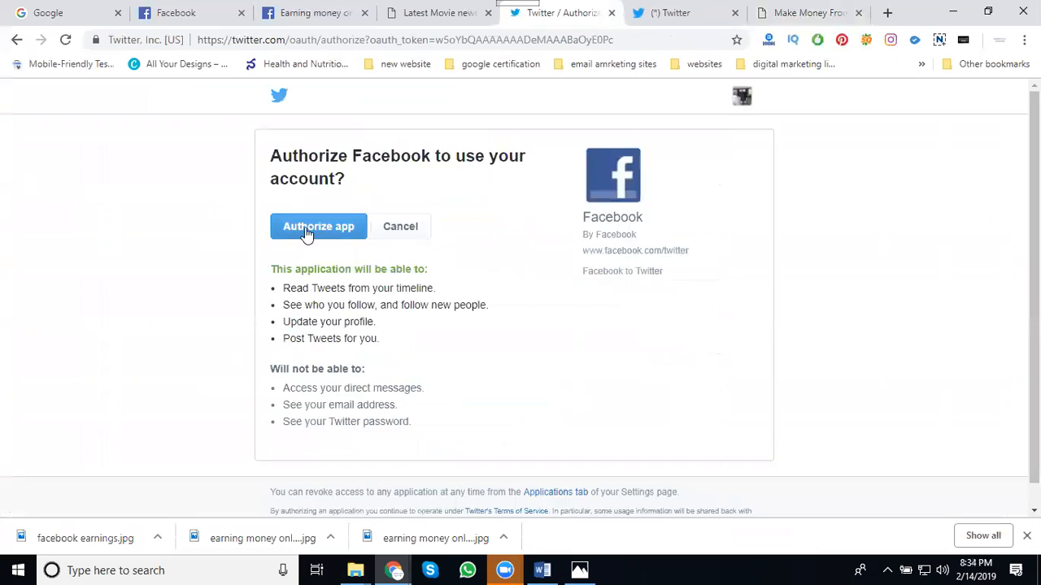
left_click(318, 226)
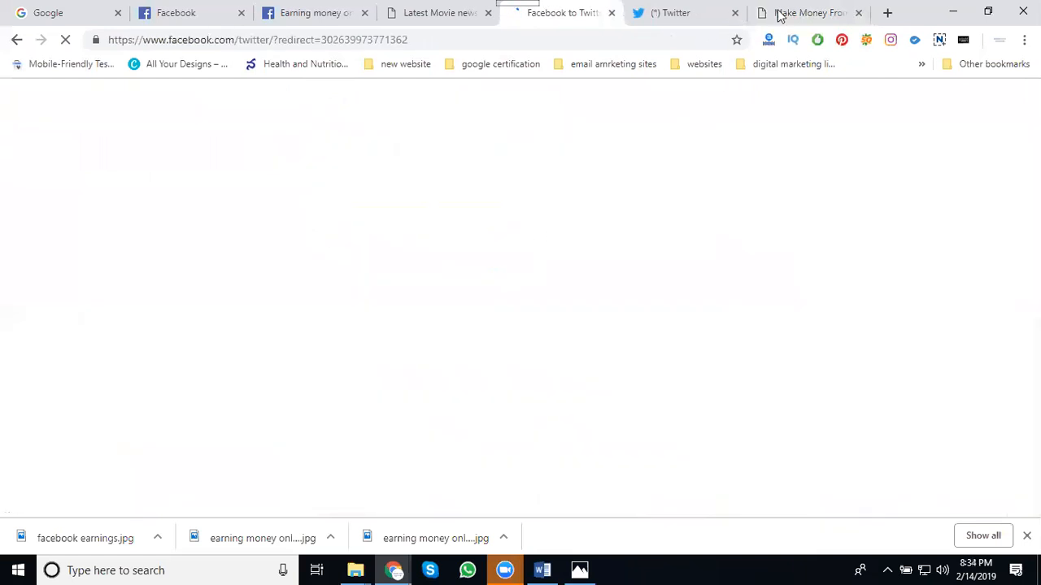
Step: Return to the YouTube course page and scroll down to its social share icons
left_click(805, 13)
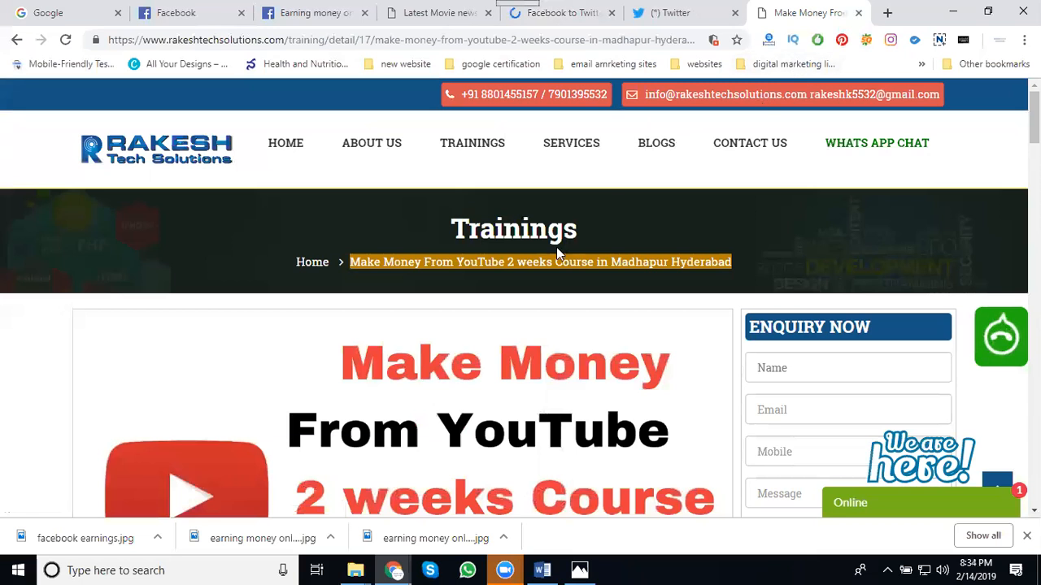
right_click(539, 261)
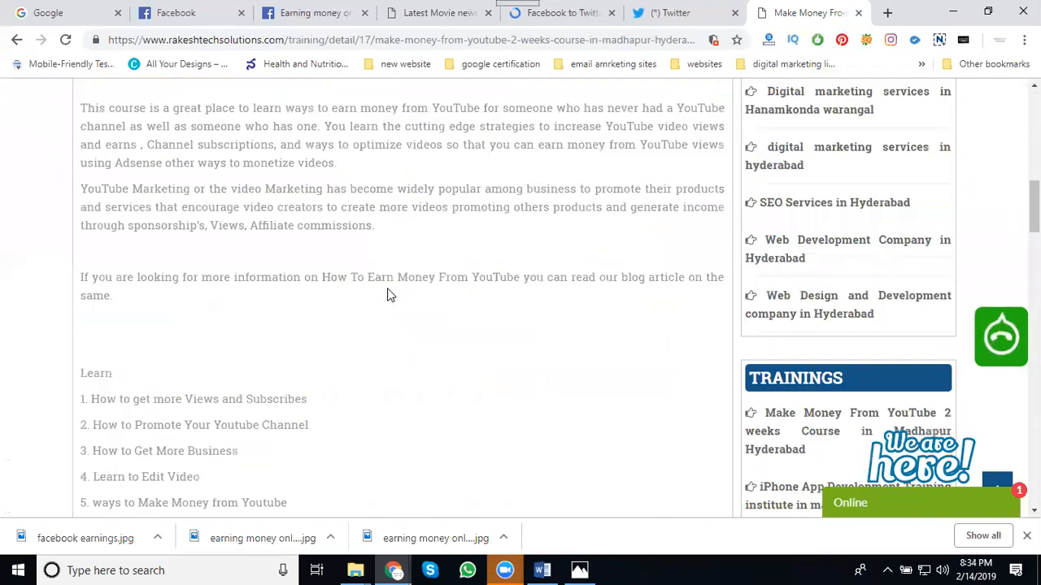
scroll("down", 3)
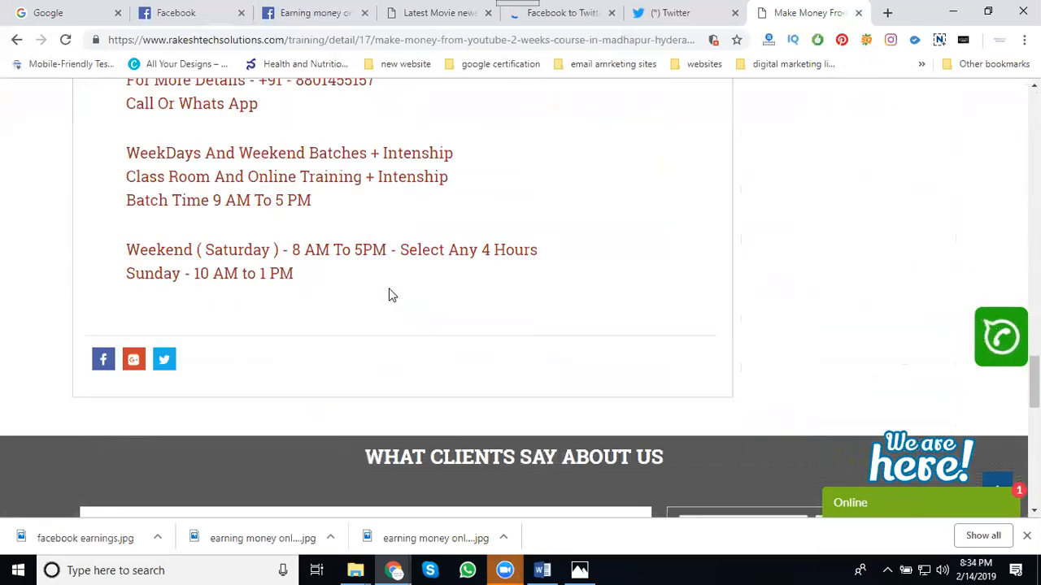
scroll("down", 3)
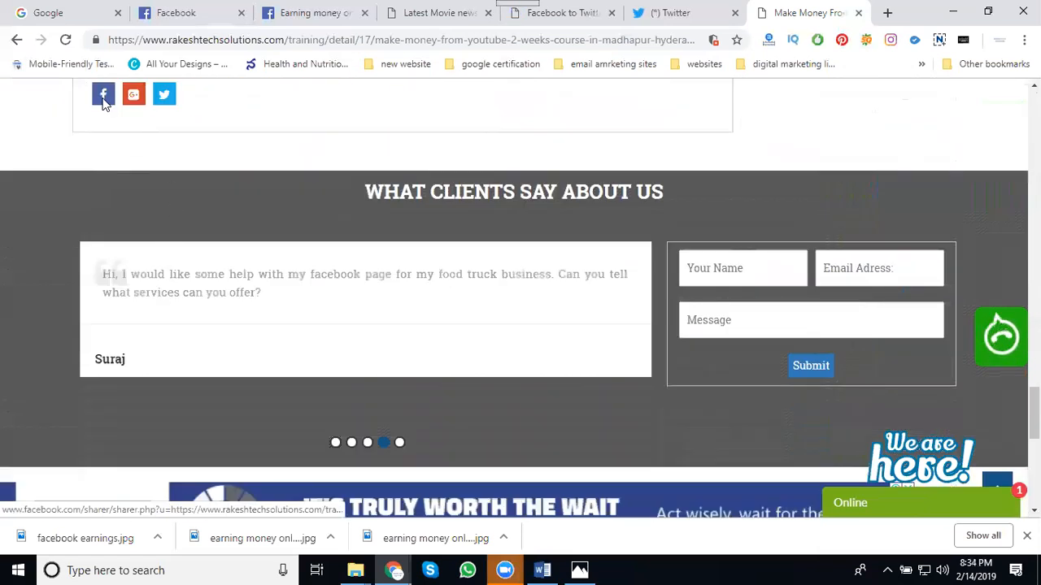
Step: Share the course link on Facebook to a managed page, choosing Earning money online in india without investment
left_click(104, 95)
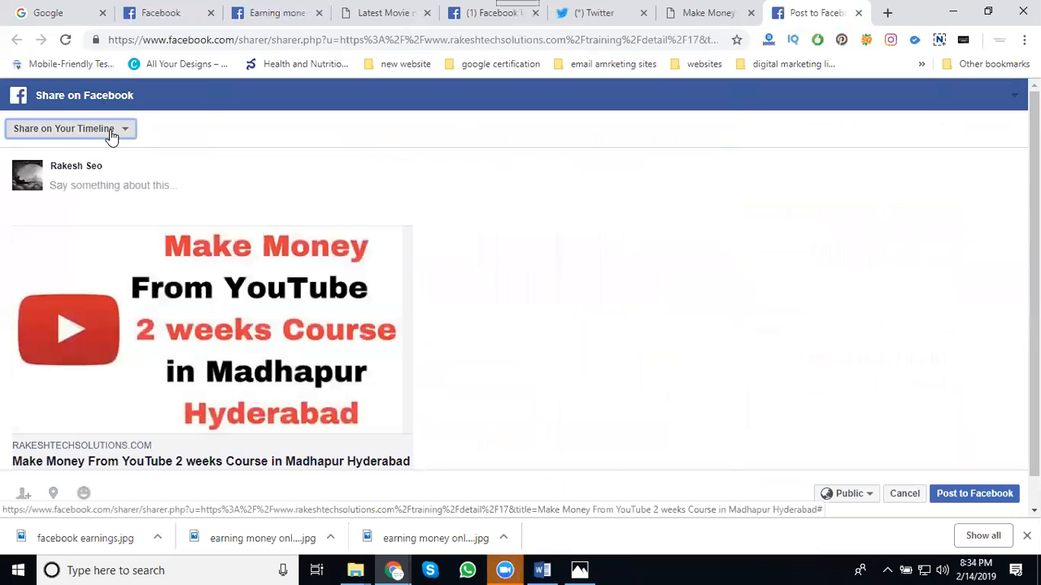
left_click(69, 128)
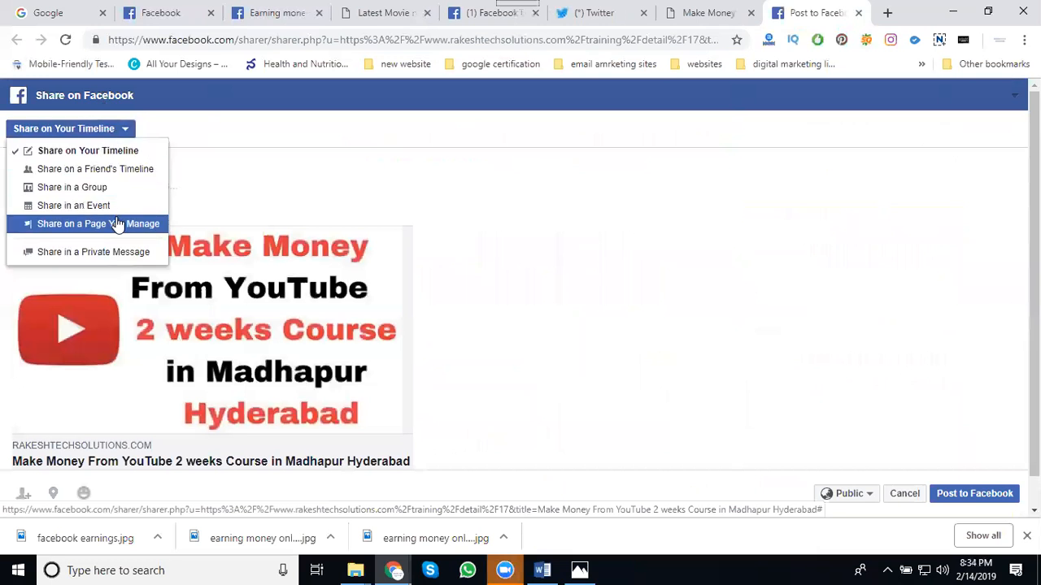
left_click(97, 225)
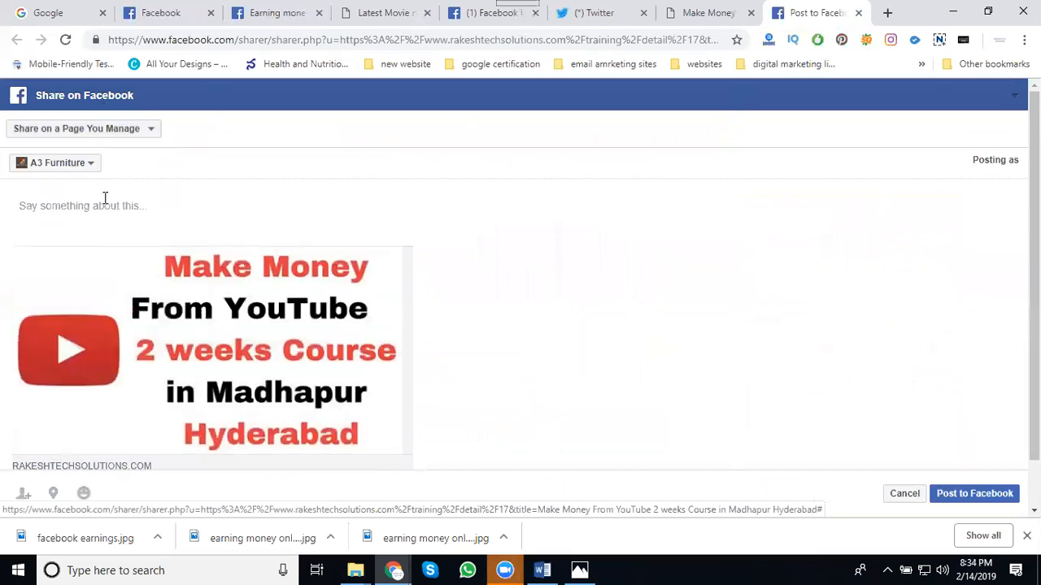
left_click(55, 162)
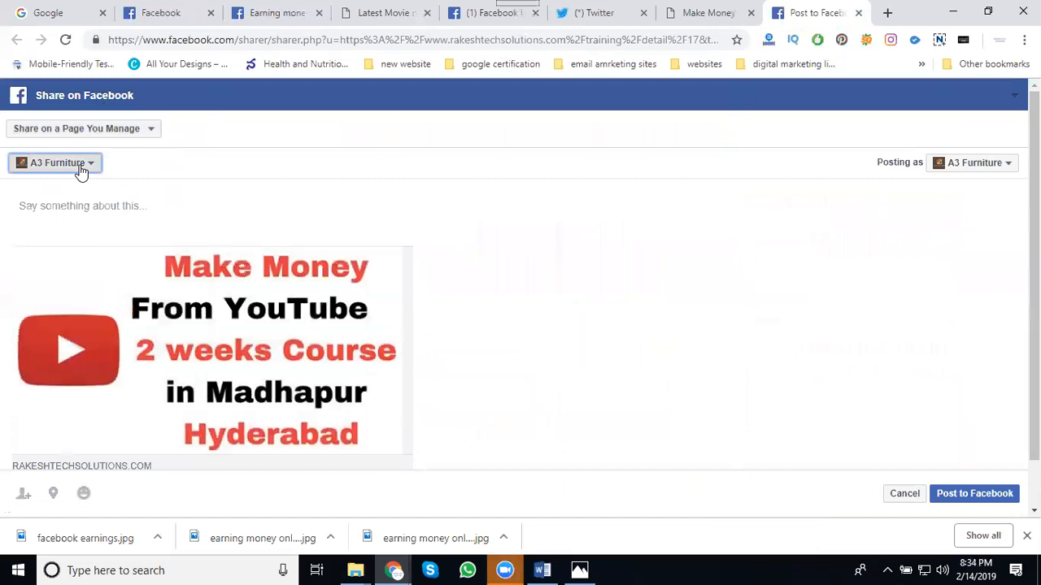
left_click(55, 162)
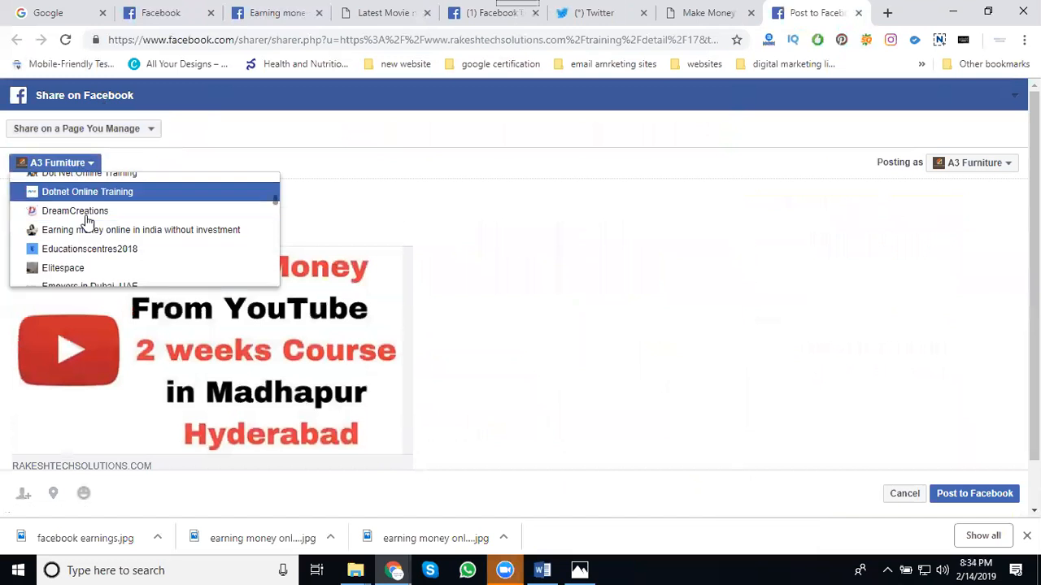
left_click(140, 229)
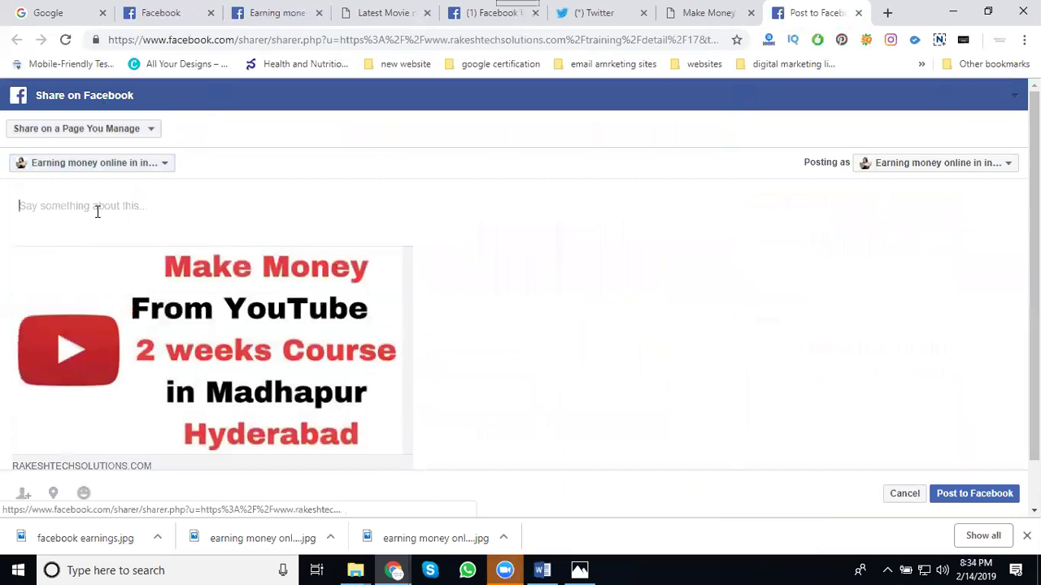
Step: Caption the share 'Make Money From YouTube 2 weeks Course in Madhapur Hyderabad by #digitalrakesh' and post it to the page
type("Make Money From YouTube 2 weeks Course in Madhapur Hyderabad")
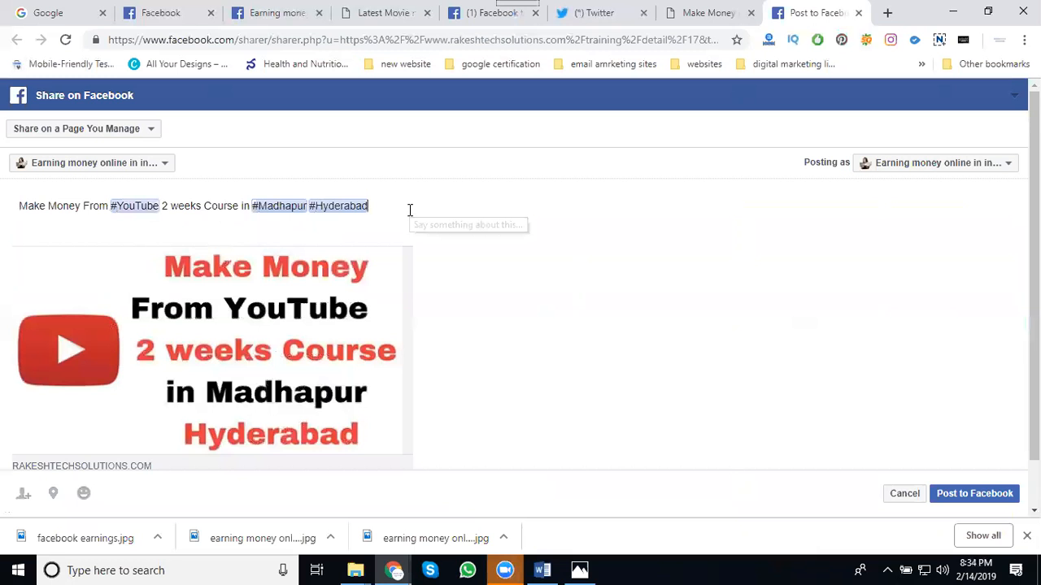
type("by #d")
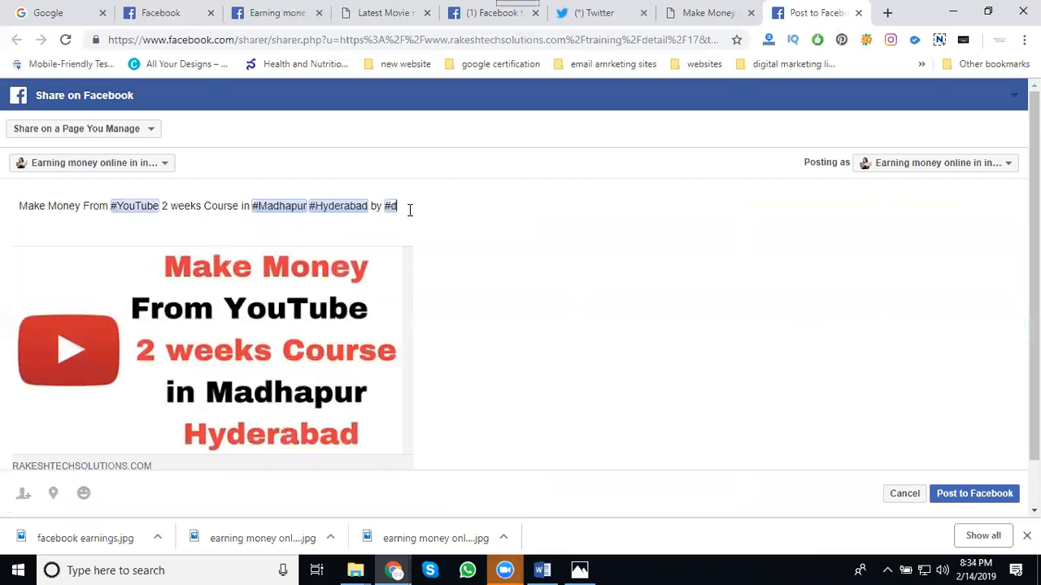
type("igitalrak")
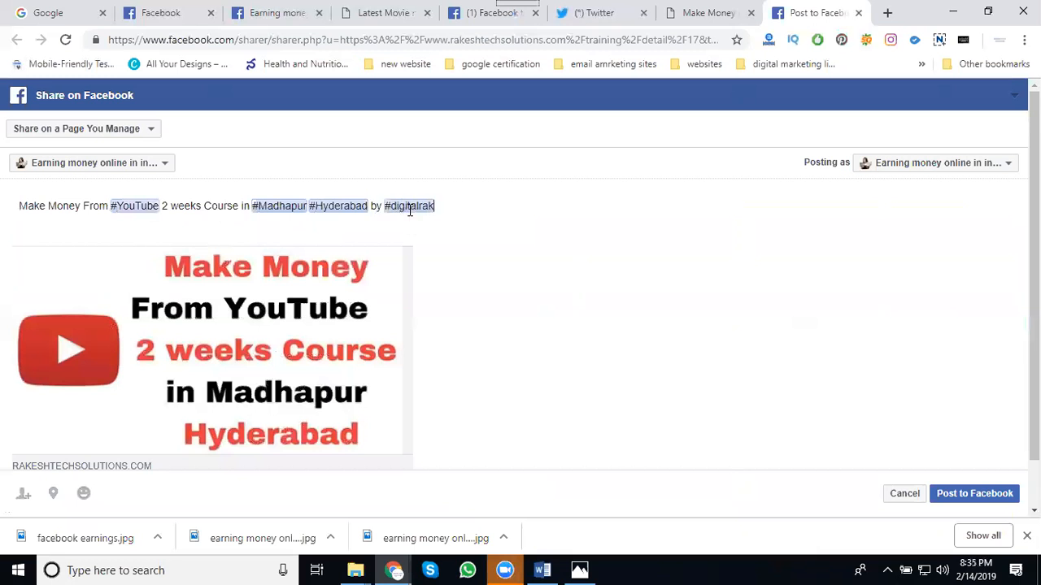
type("esh")
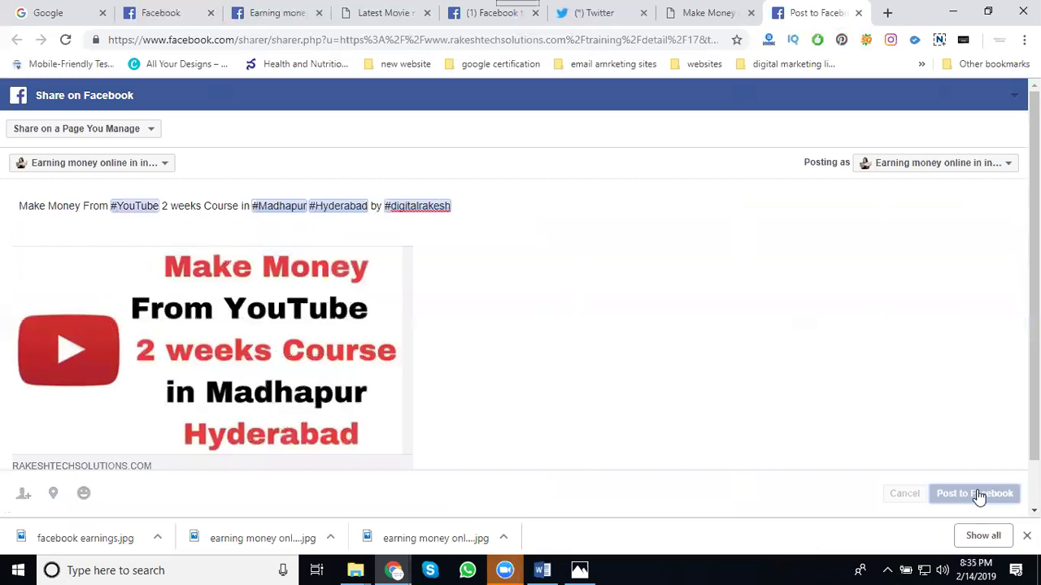
left_click(973, 495)
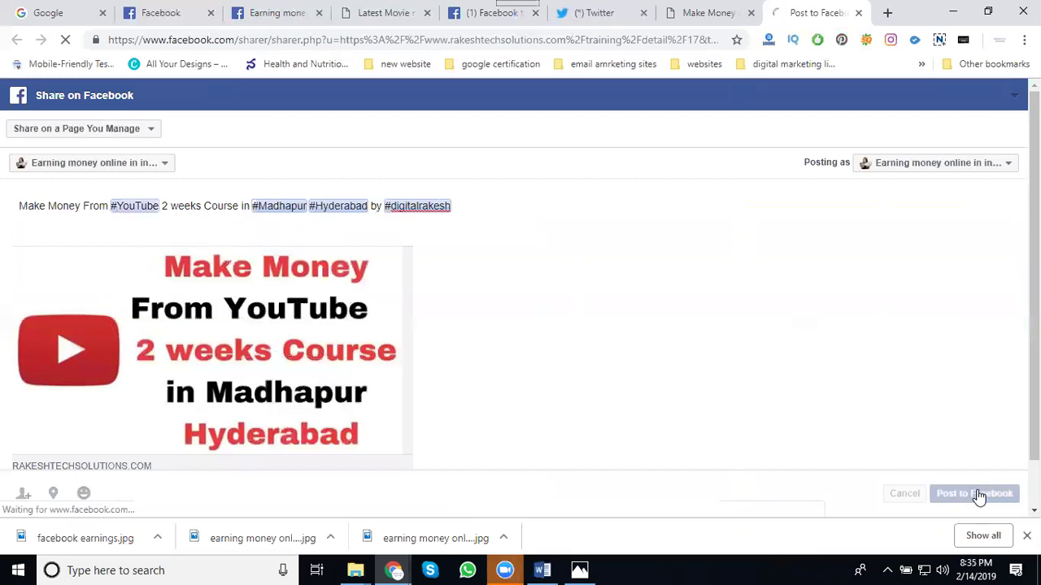
left_click(972, 494)
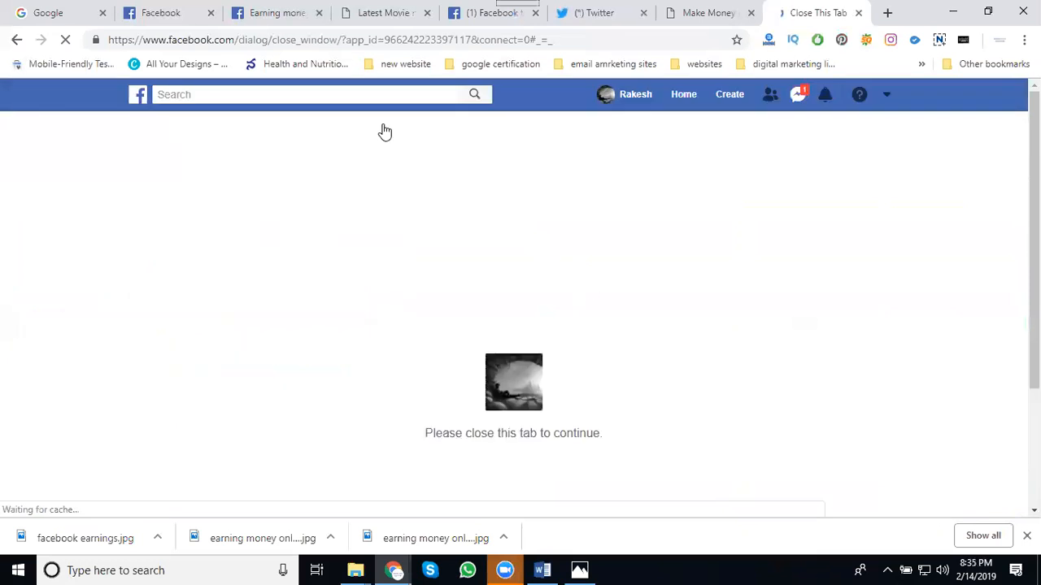
Step: Reload the Earning money page timeline and scroll to the new YouTube course post
left_click(859, 13)
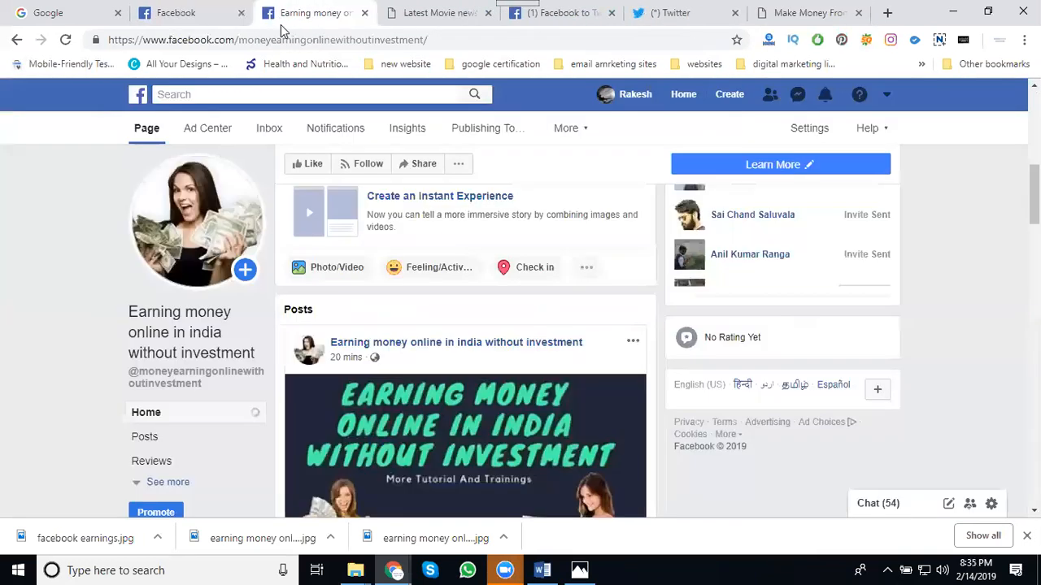
left_click(65, 39)
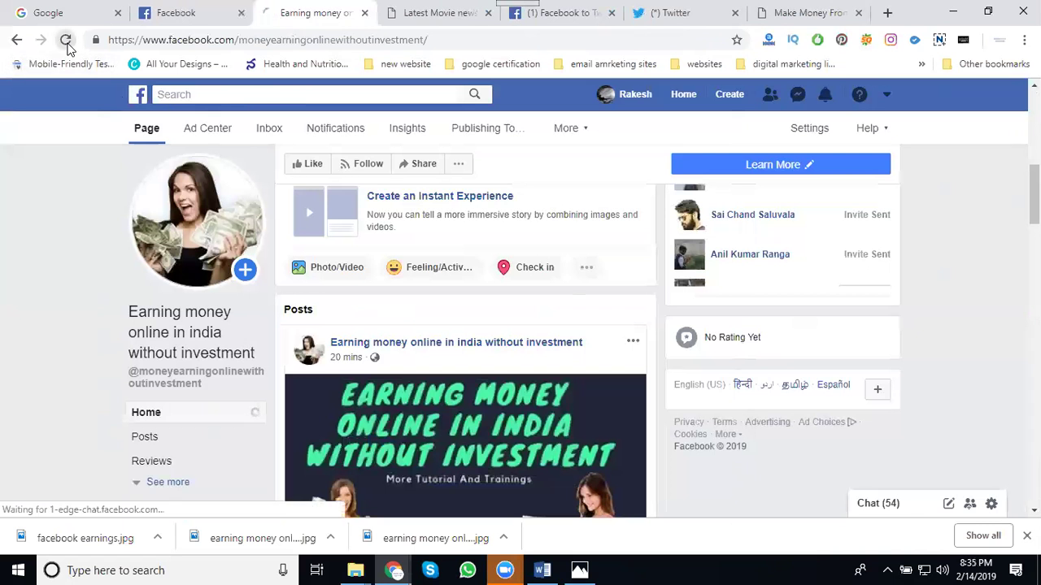
left_click(65, 39)
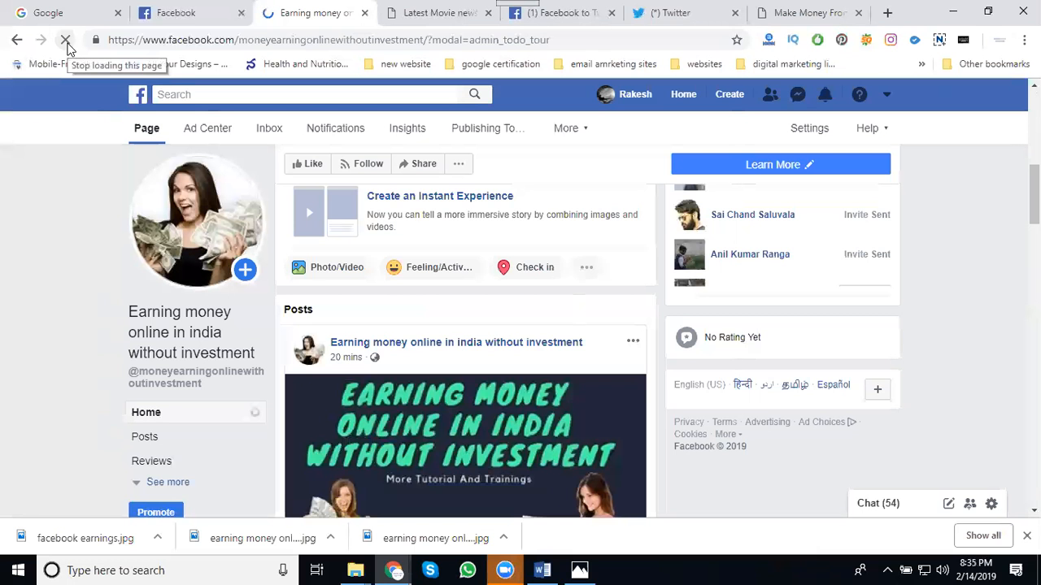
left_click(65, 39)
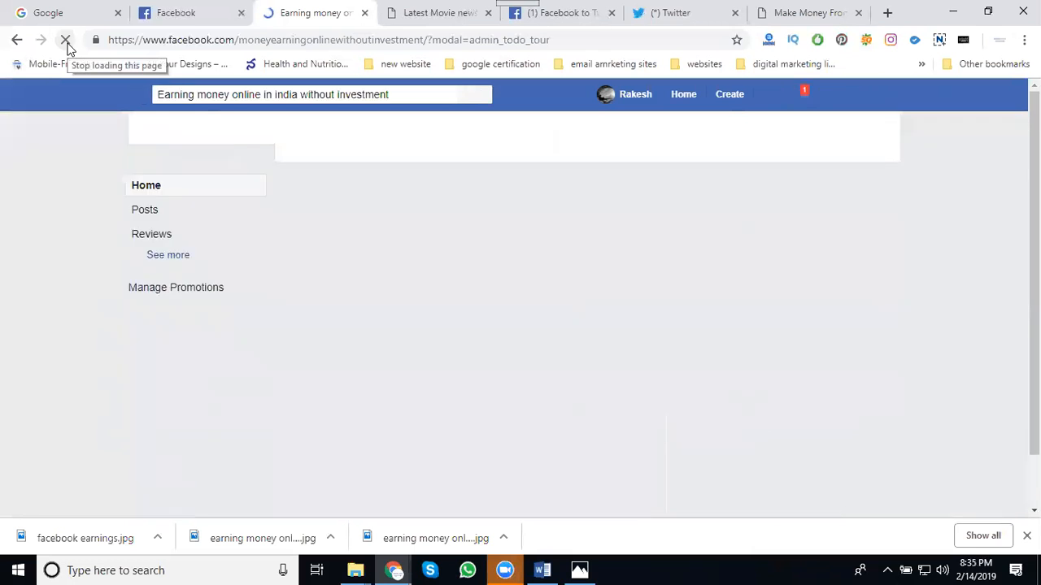
left_click(65, 39)
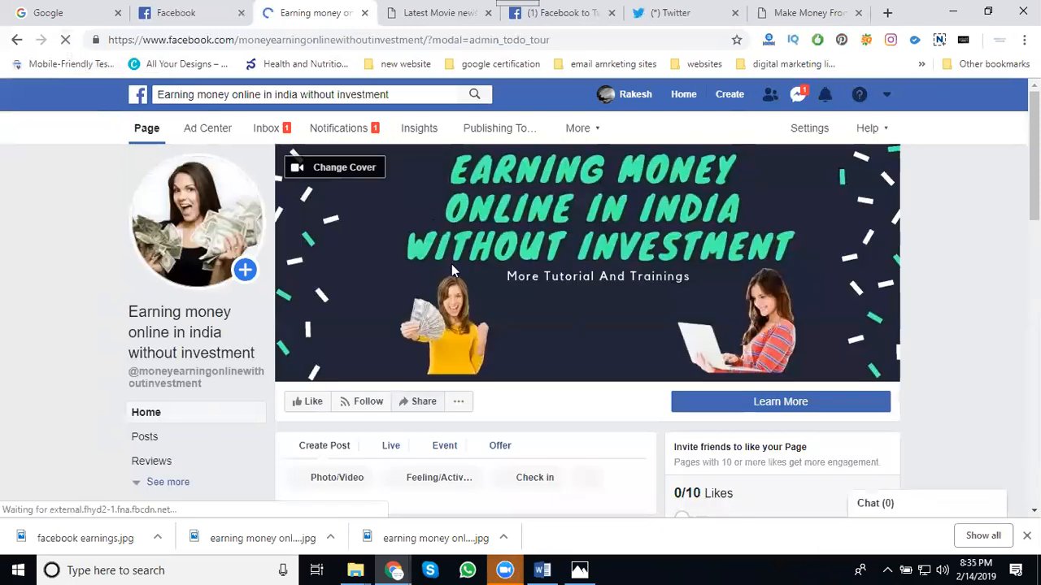
scroll("down", 3)
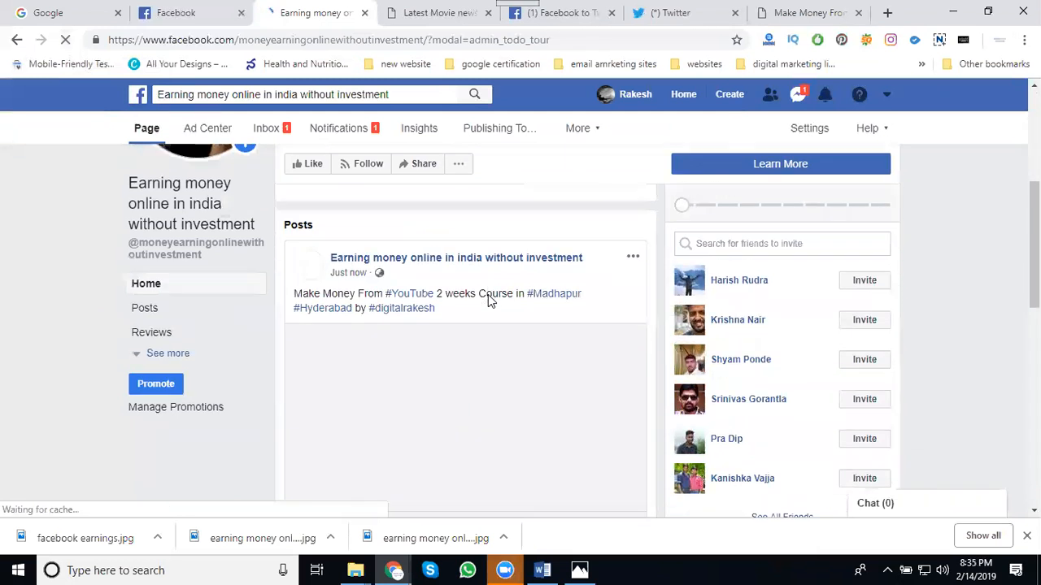
scroll("down", 3)
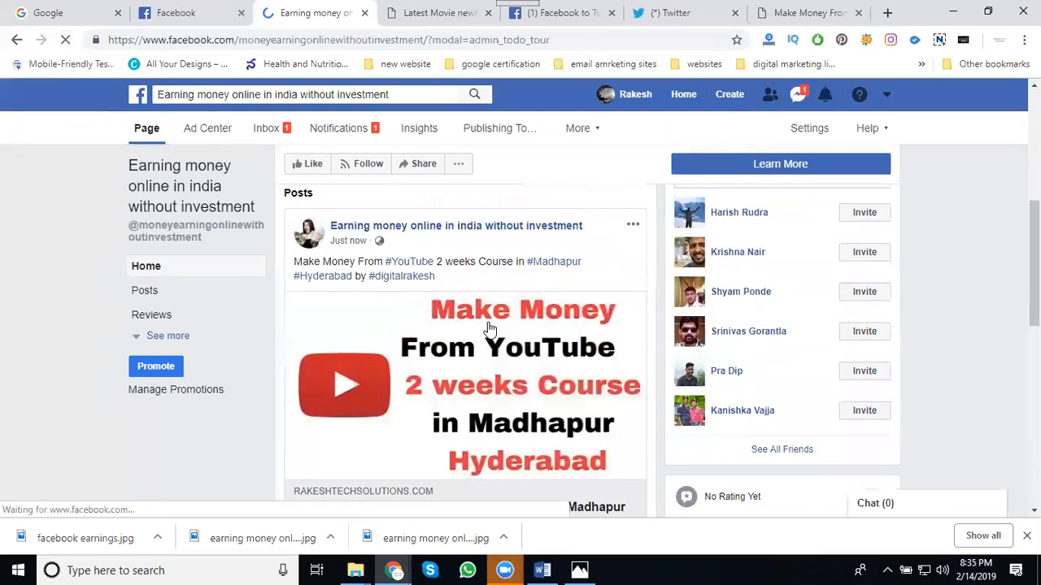
mouse_move(659, 16)
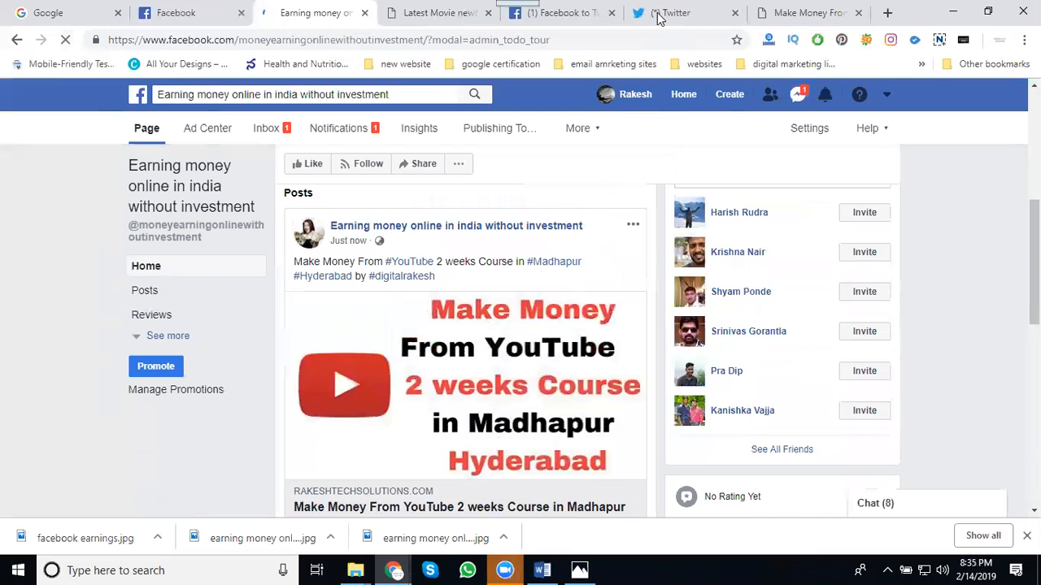
Step: Check the Digital Rakesh Twitter profile's tweets for the auto-shared YouTube course link
left_click(682, 13)
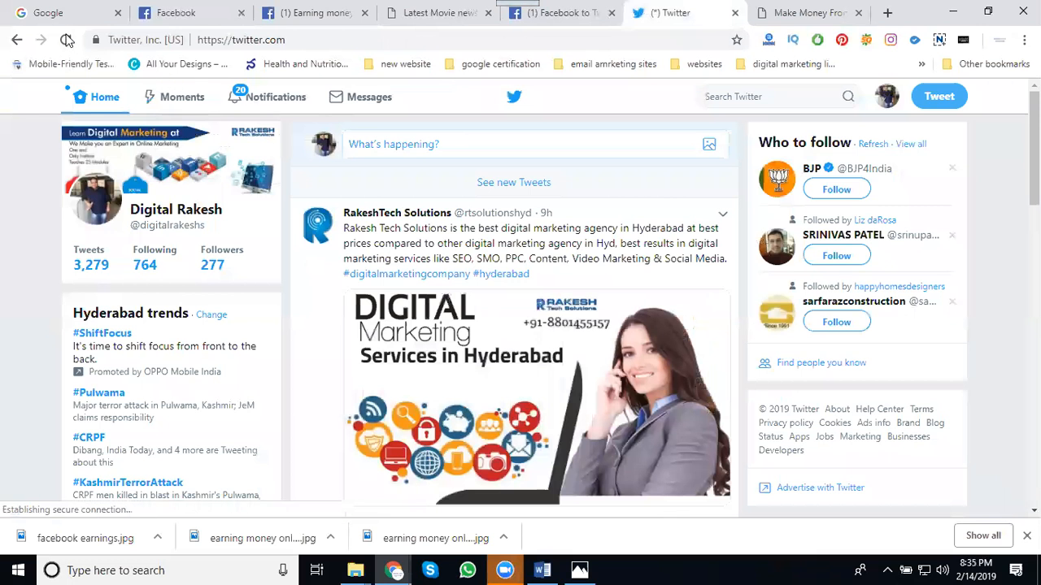
left_click(65, 39)
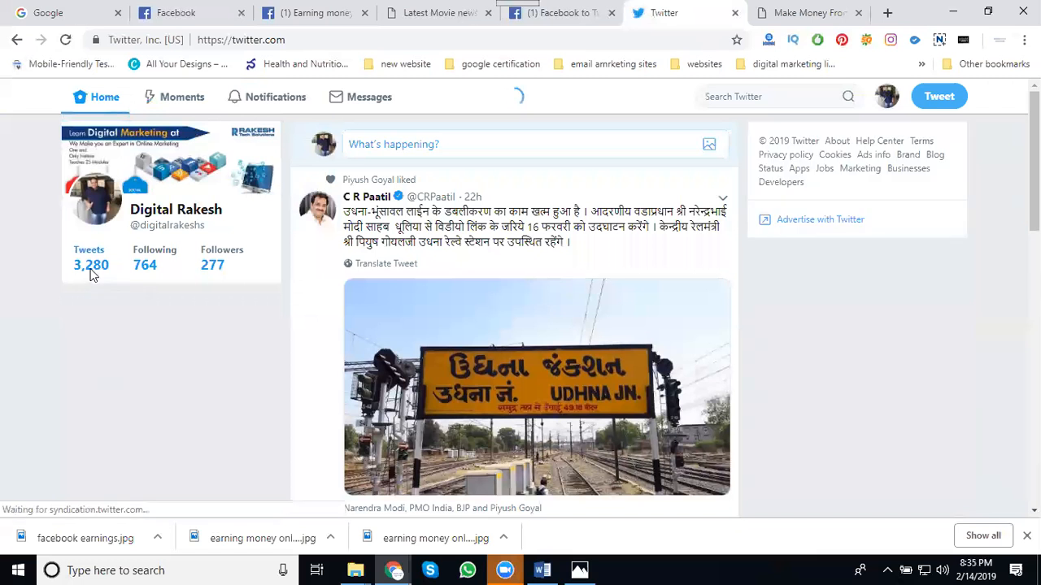
left_click(176, 208)
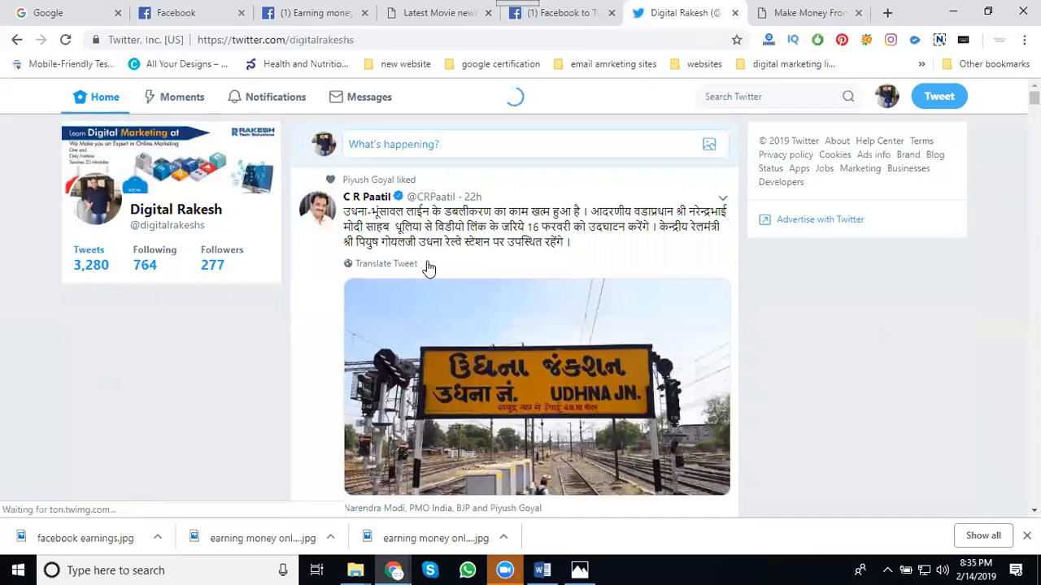
left_click(175, 210)
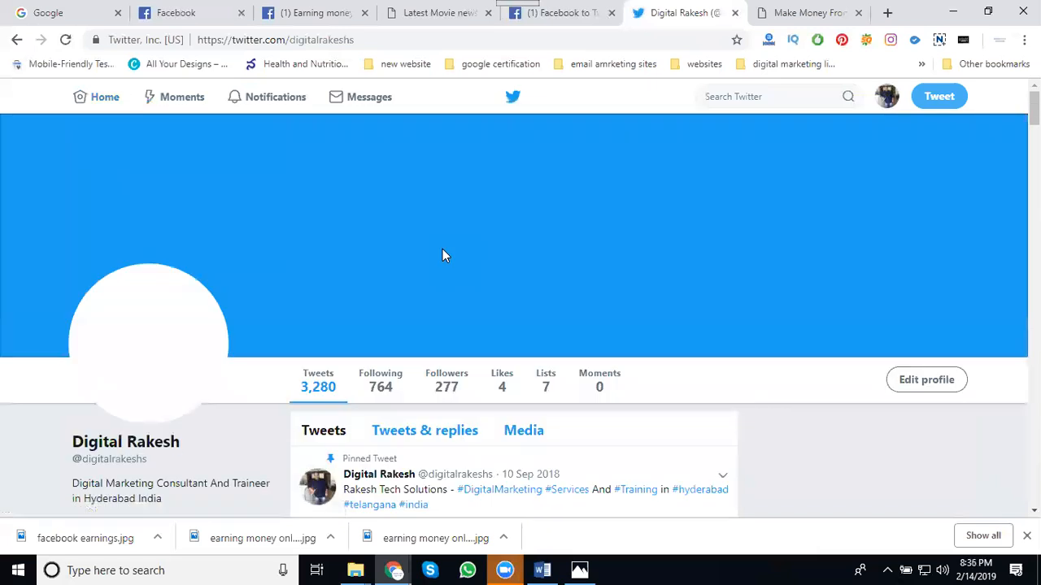
scroll("down", 3)
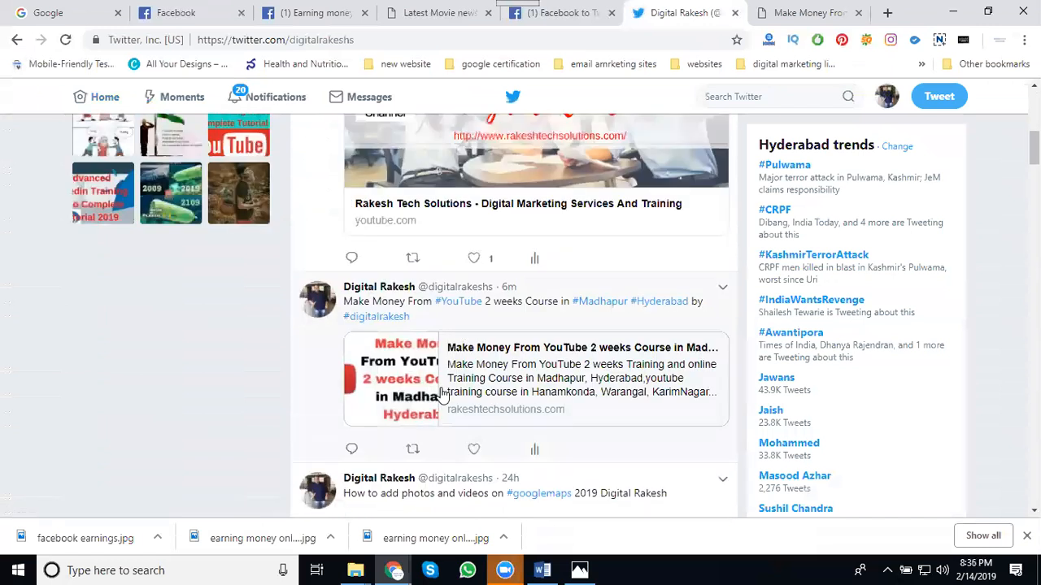
mouse_move(436, 356)
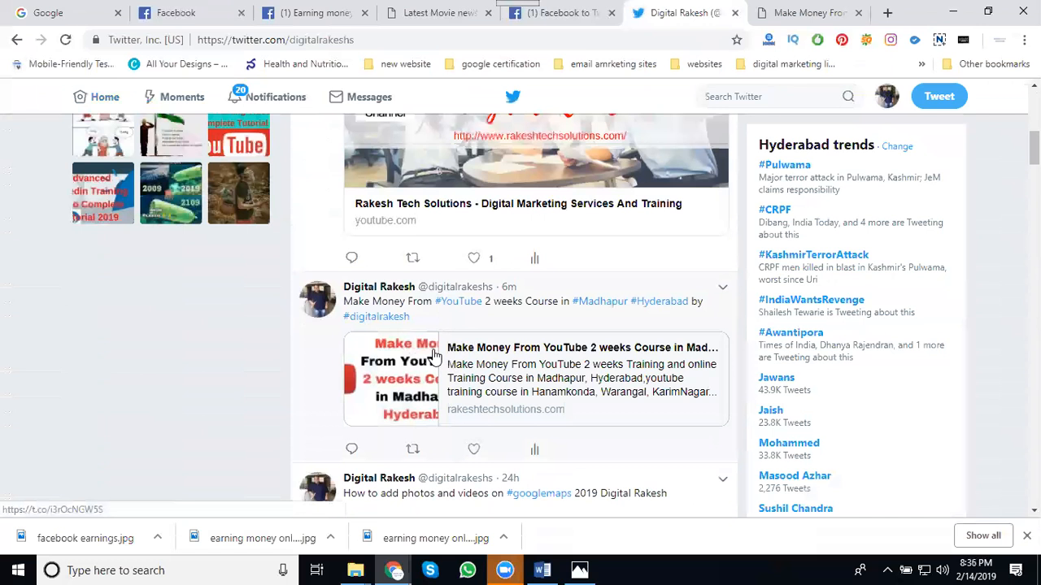
mouse_move(471, 366)
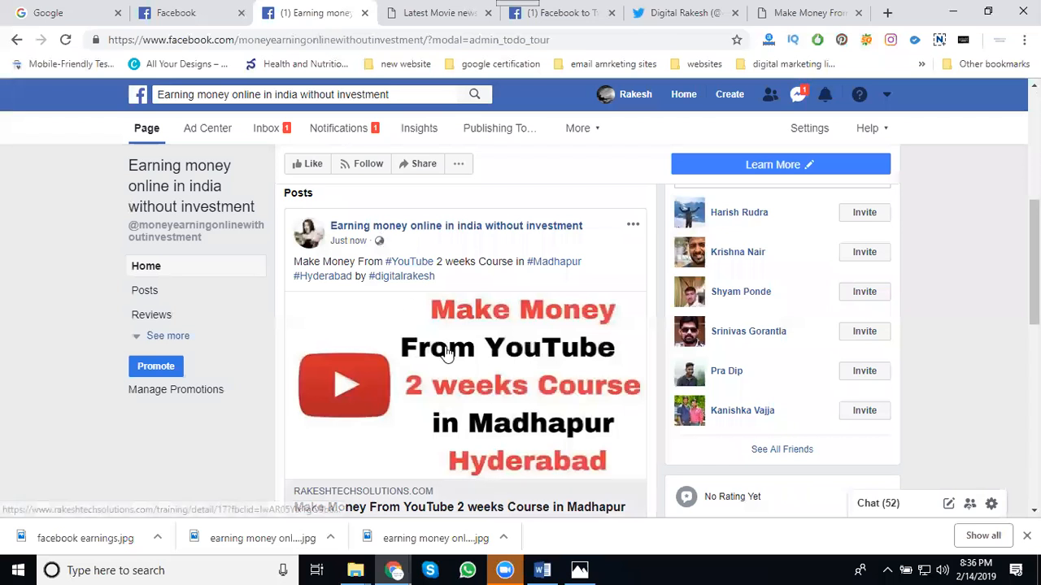
Step: Start a photo/video post on the page and browse up to the drive's Projects folder
scroll("up", 3)
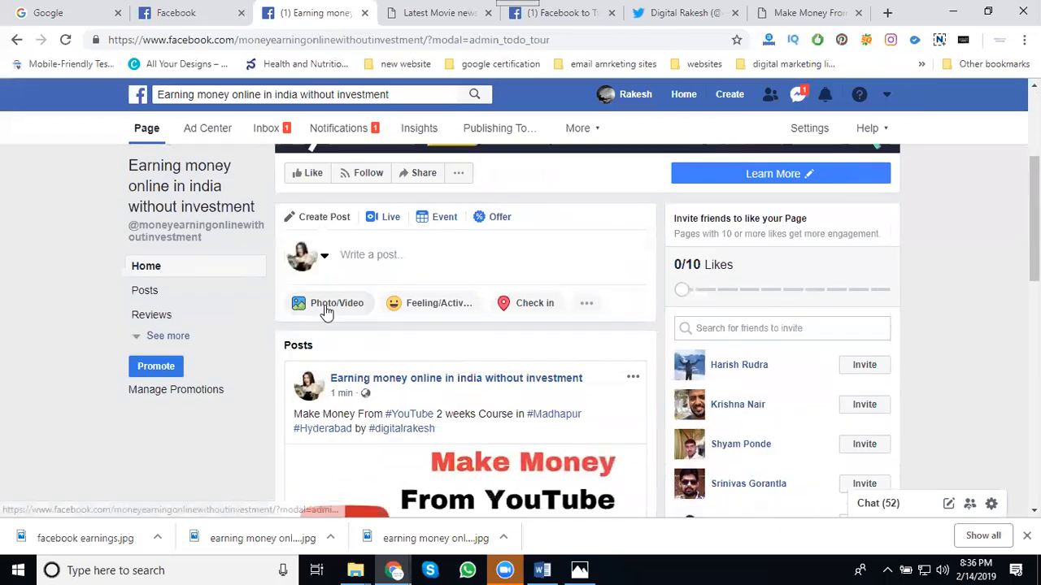
left_click(337, 303)
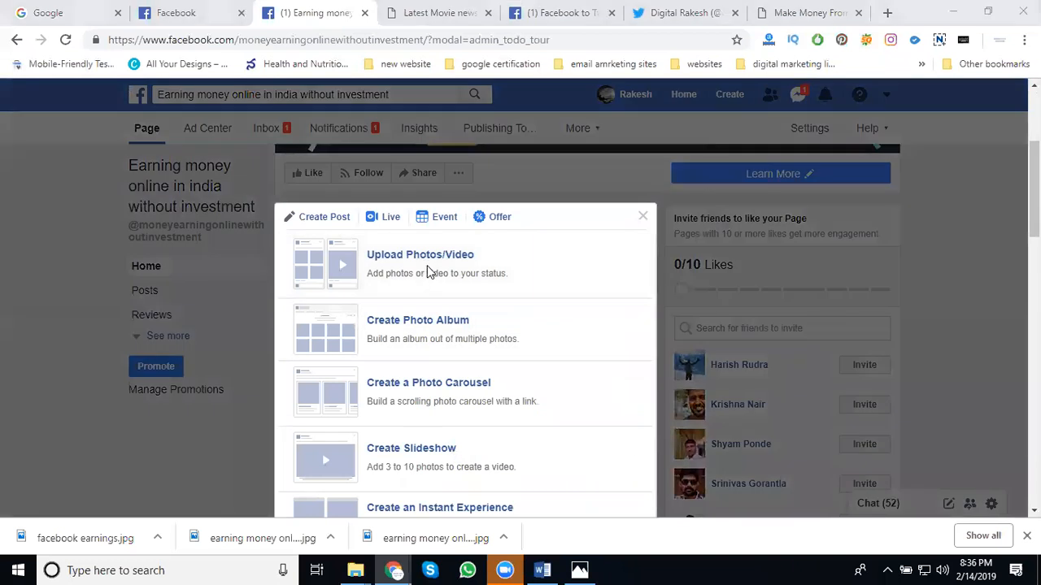
left_click(420, 253)
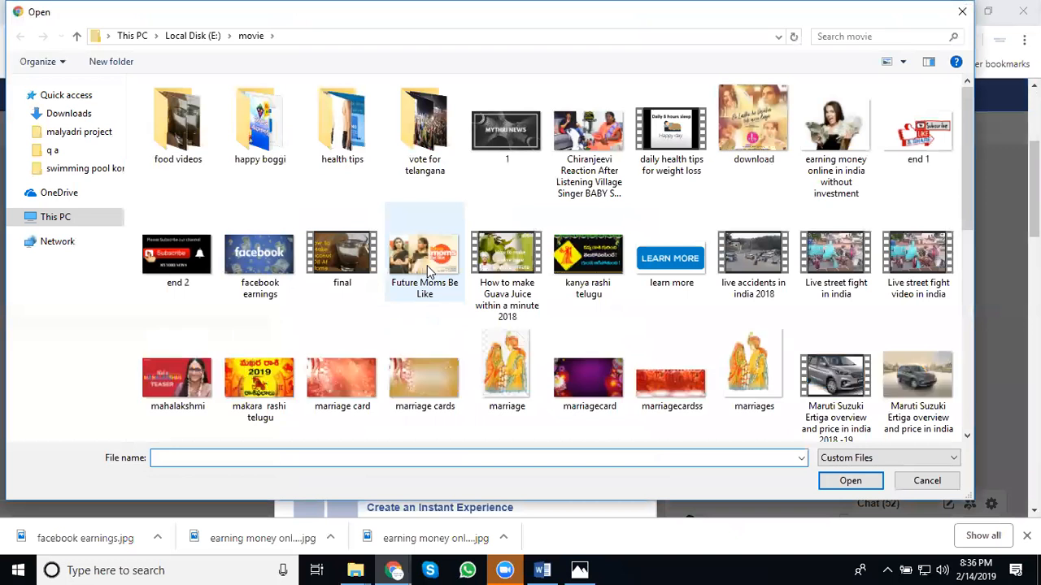
left_click(55, 216)
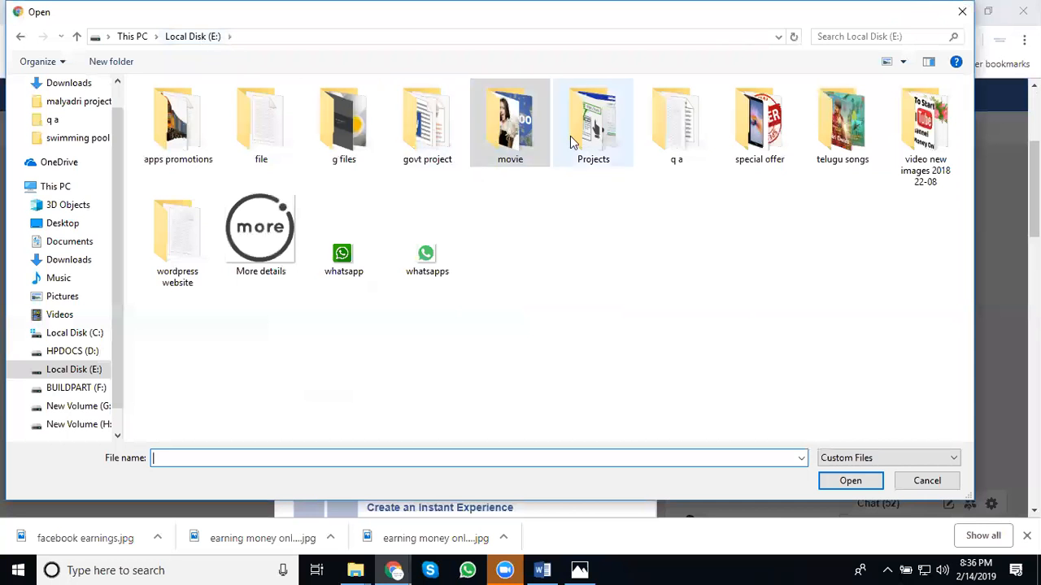
left_click(591, 122)
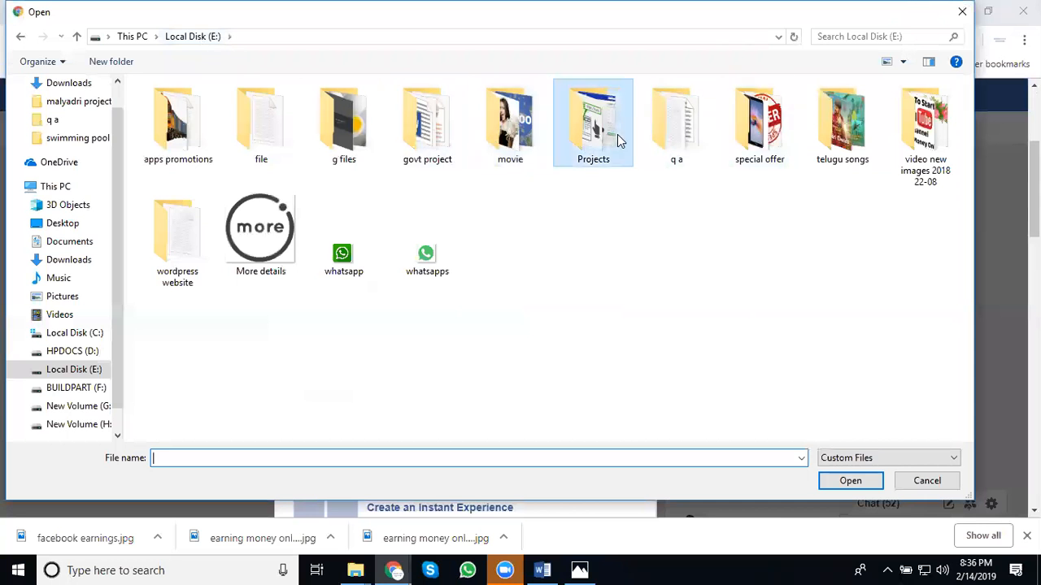
Step: Pick the YouTube crash course image from Projects > RTS COntent 2019 > rts project 2018
double_click(592, 122)
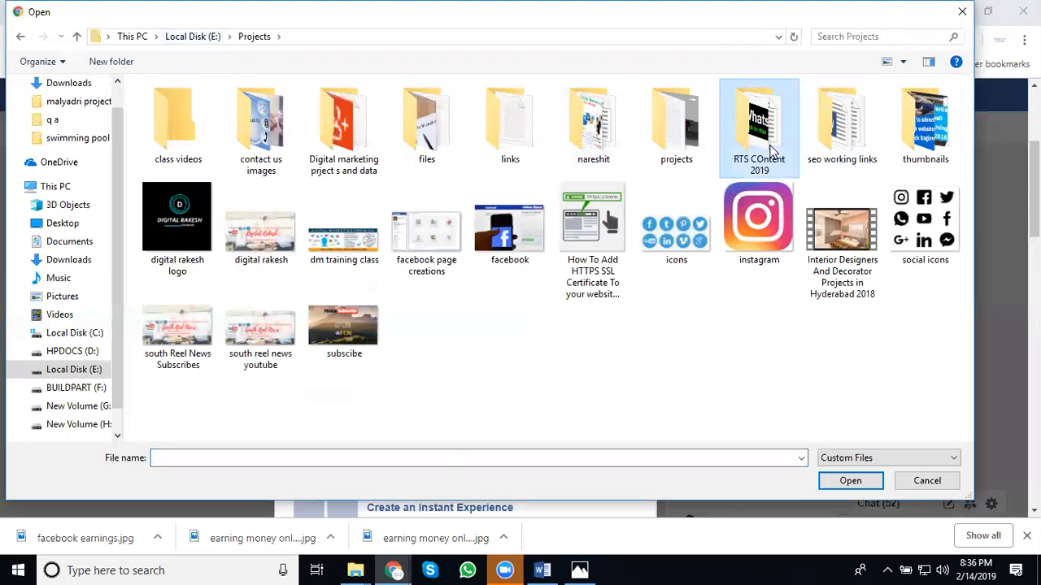
double_click(758, 127)
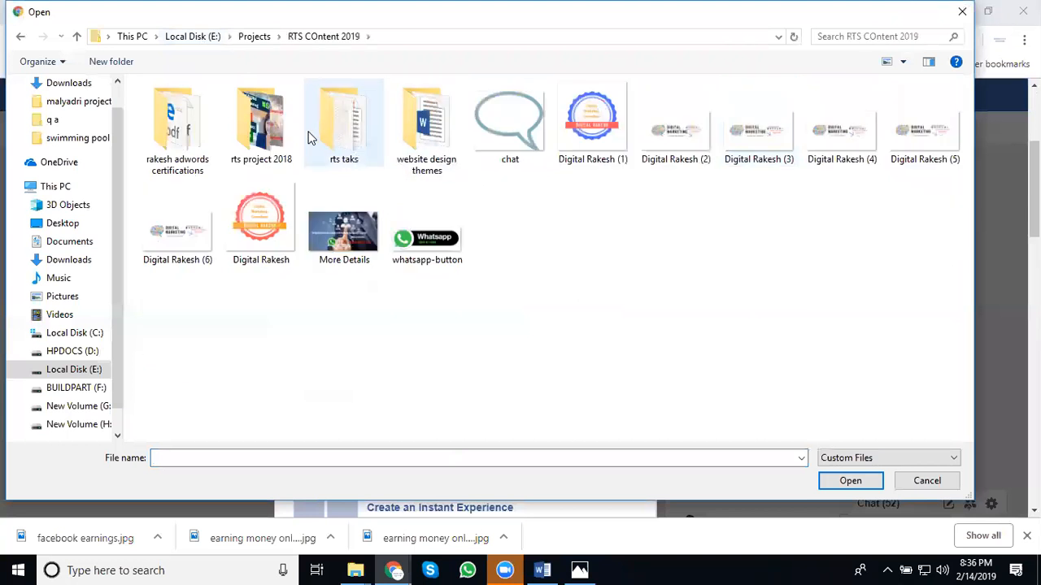
double_click(260, 117)
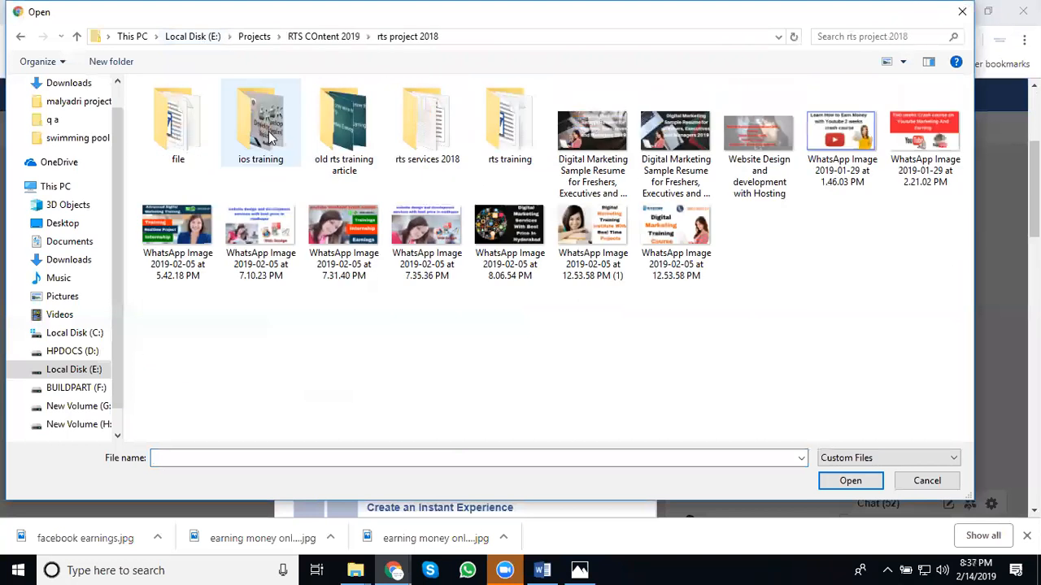
mouse_move(511, 122)
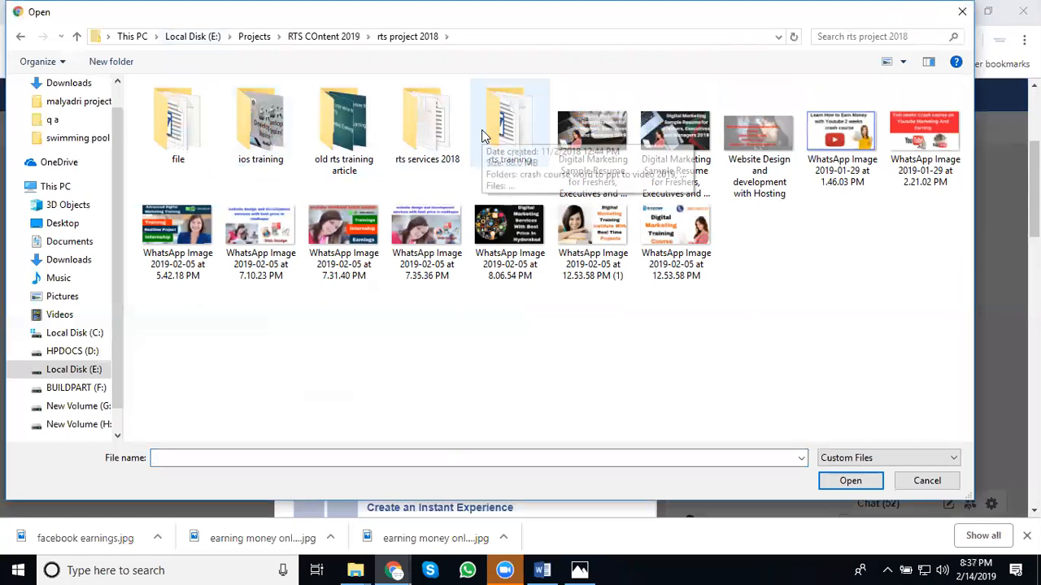
double_click(511, 122)
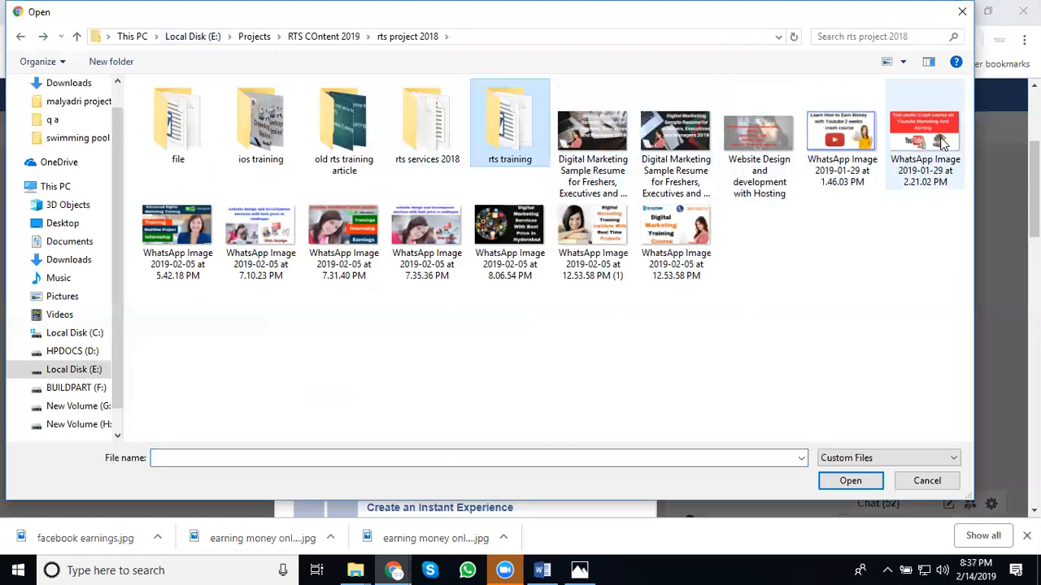
left_click(924, 133)
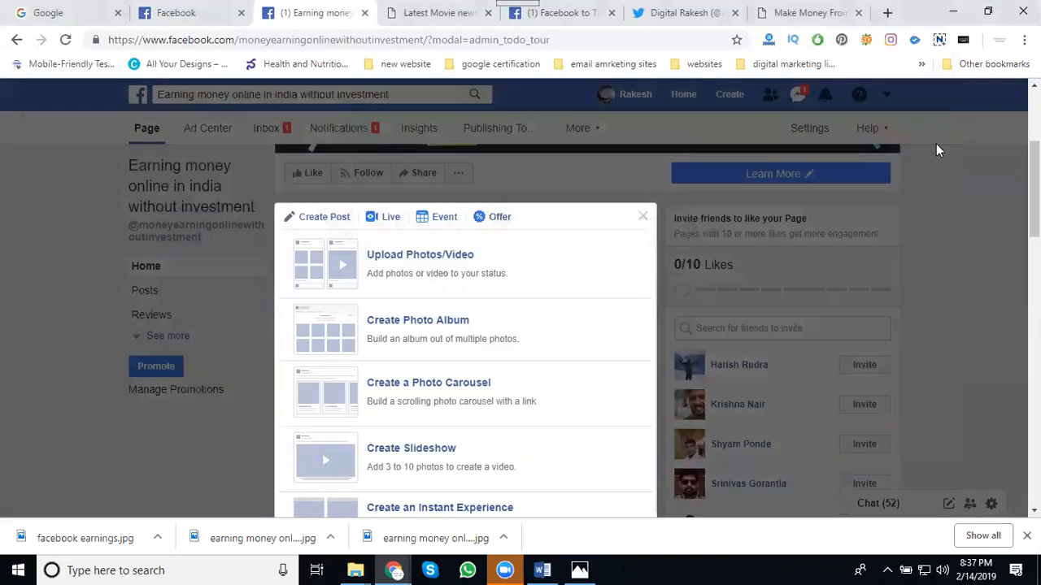
Step: Caption the photo post '#youtubeearning #youtube by #digitalrakesh' and publish it
left_click(420, 253)
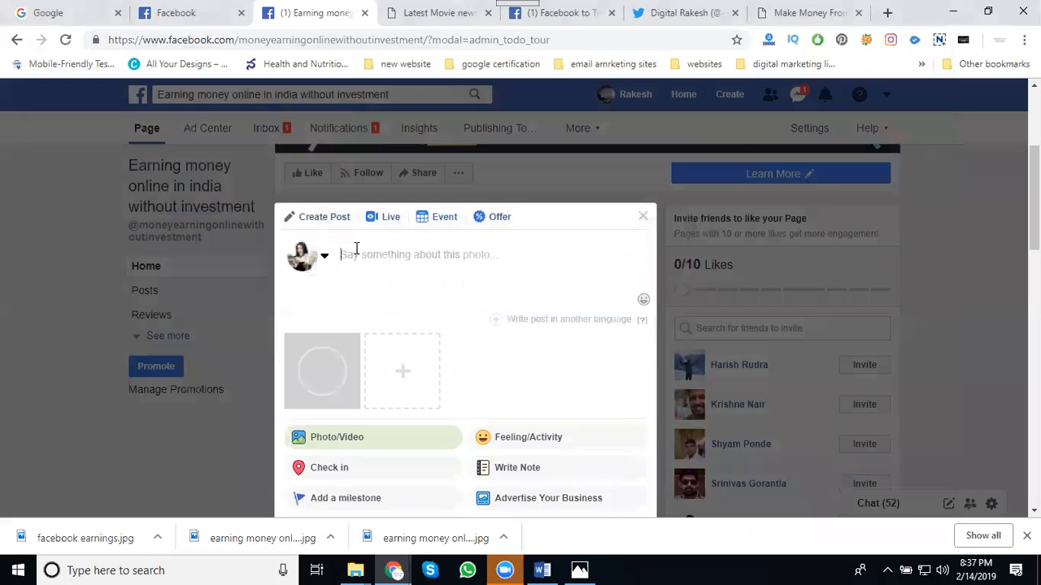
type("#youtube")
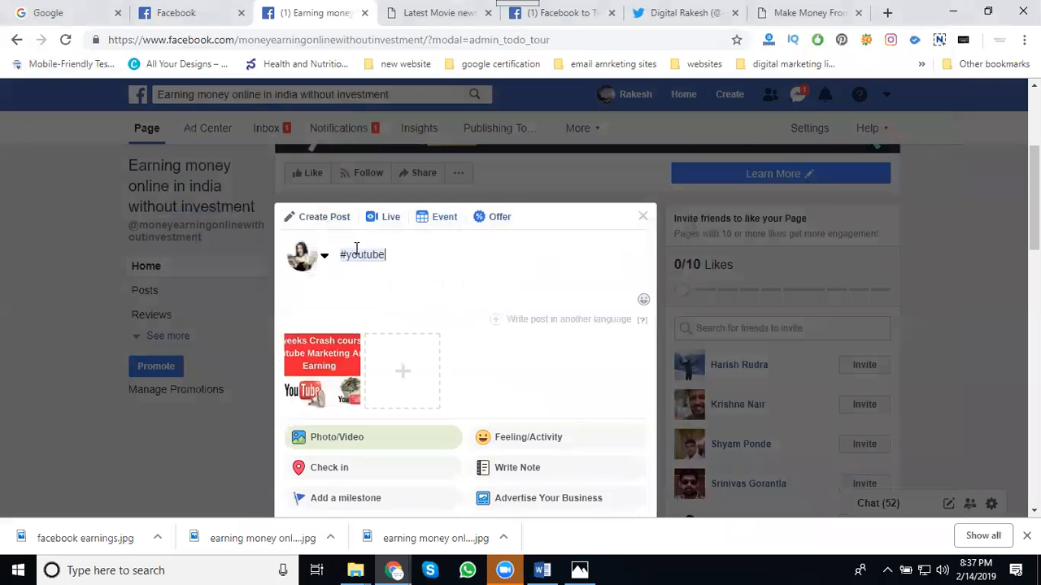
type("e")
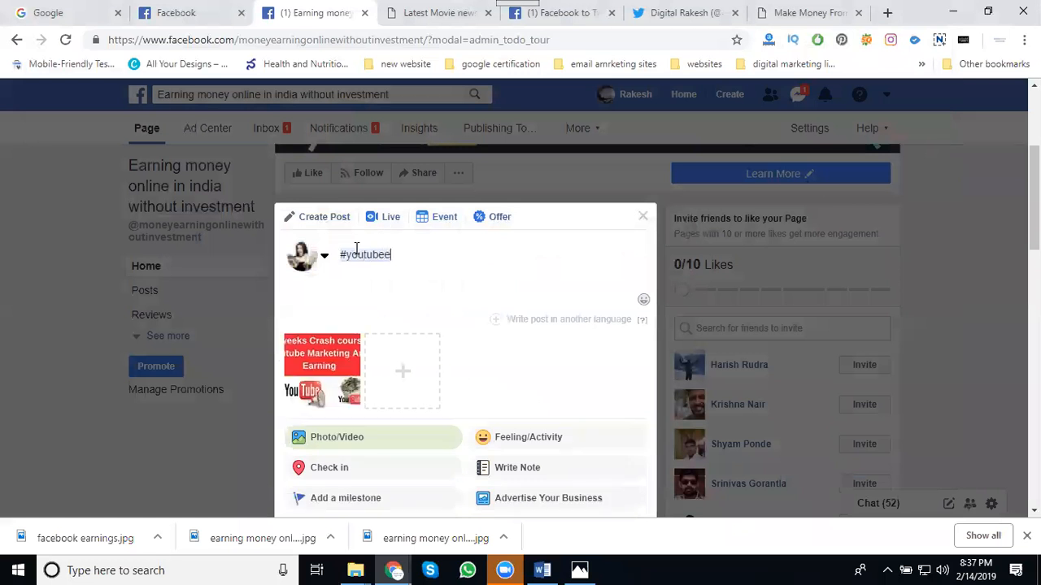
type("earning #")
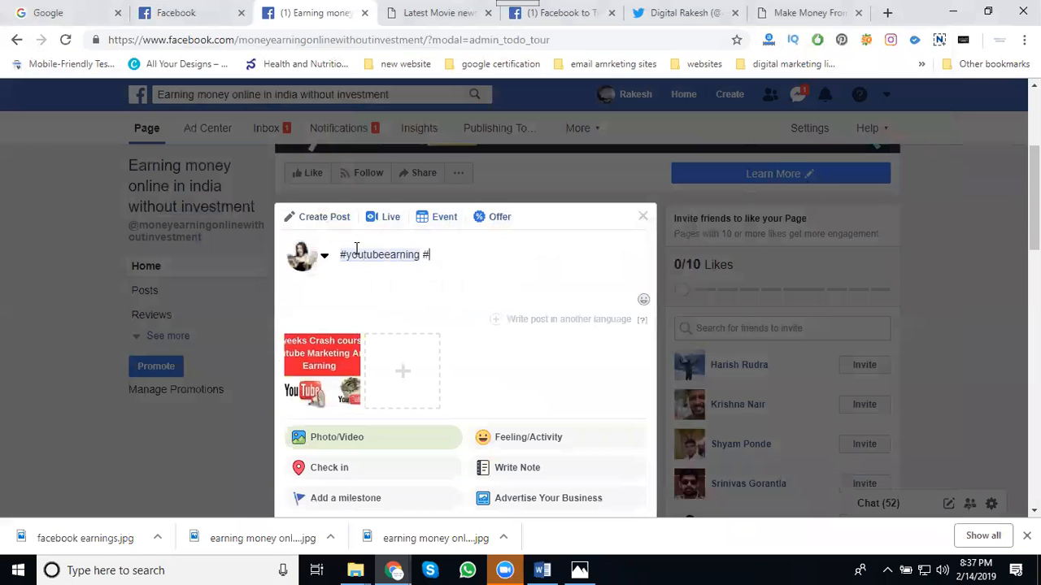
type("youtube")
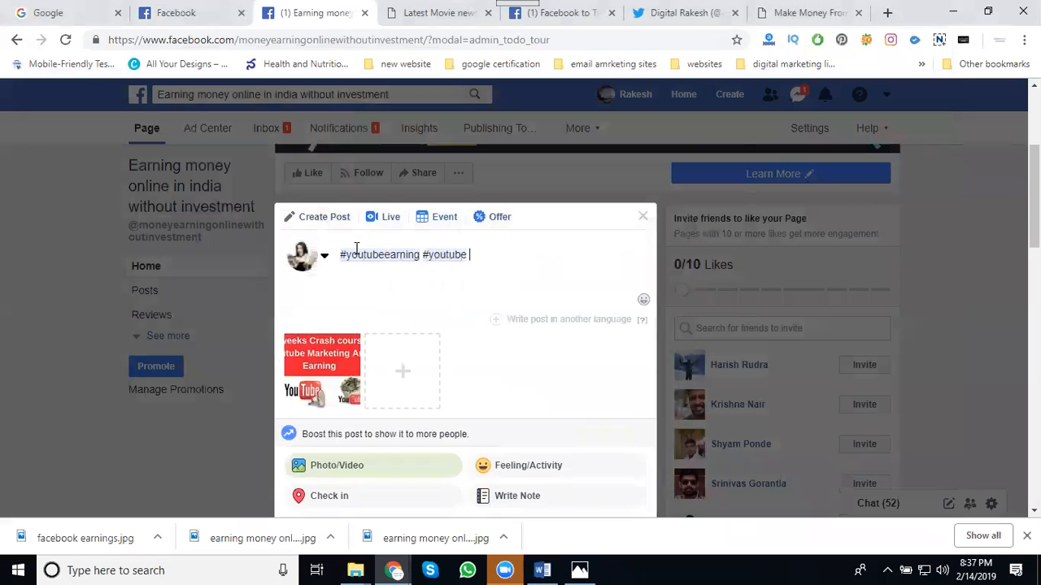
type("by #digit")
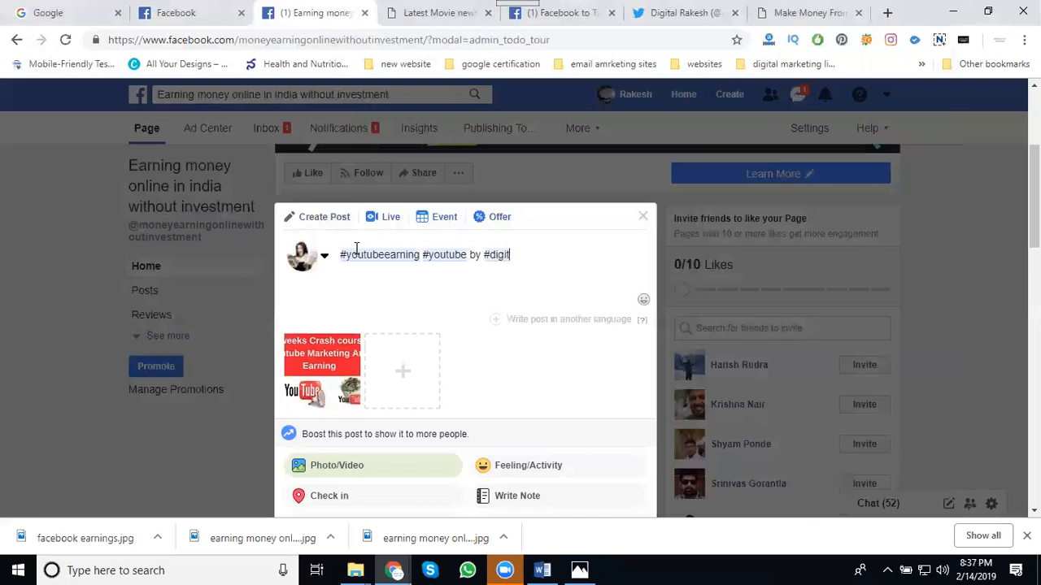
type("alrakesh")
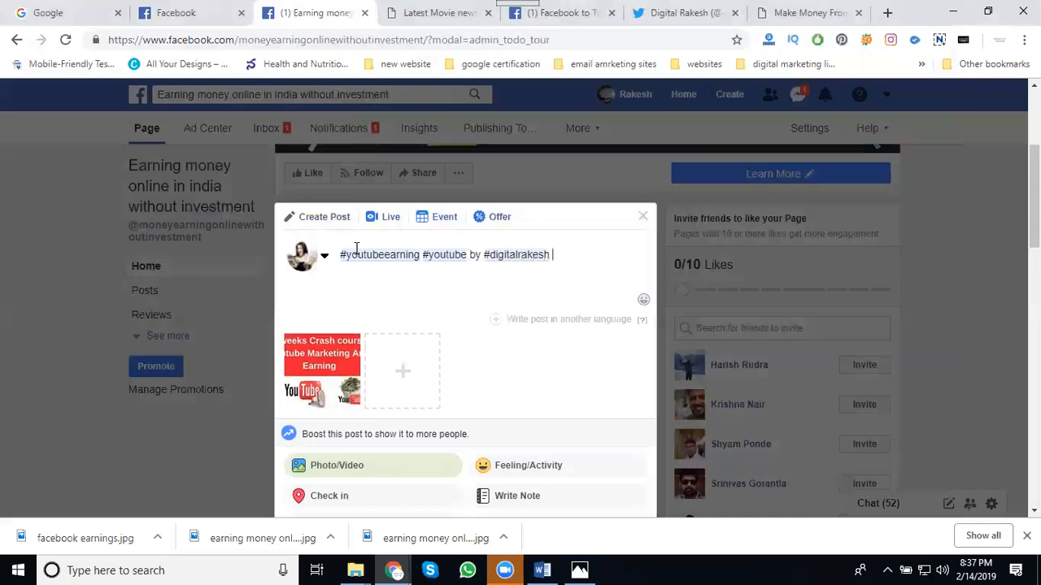
scroll("down", 3)
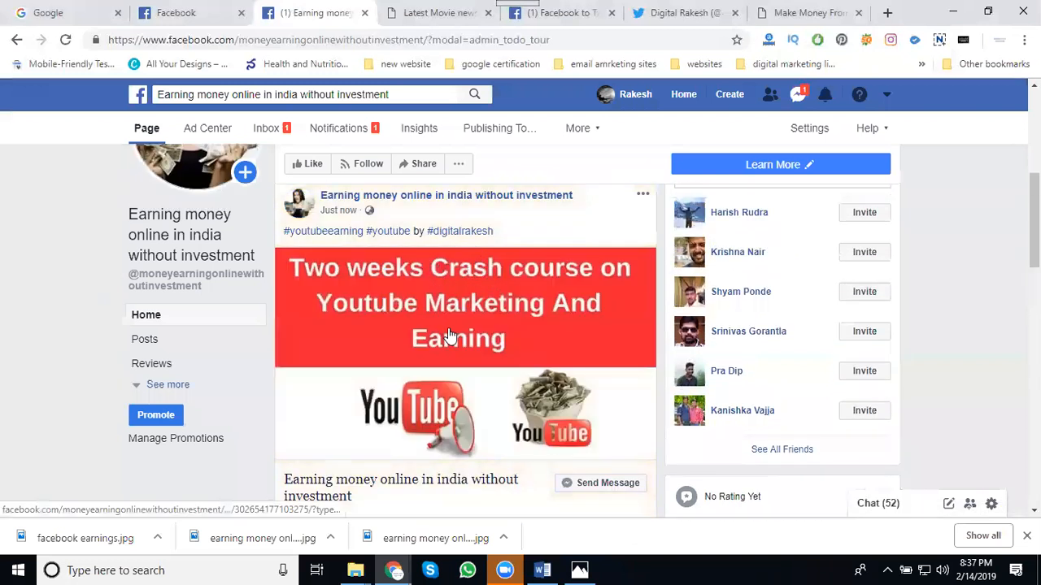
mouse_move(686, 13)
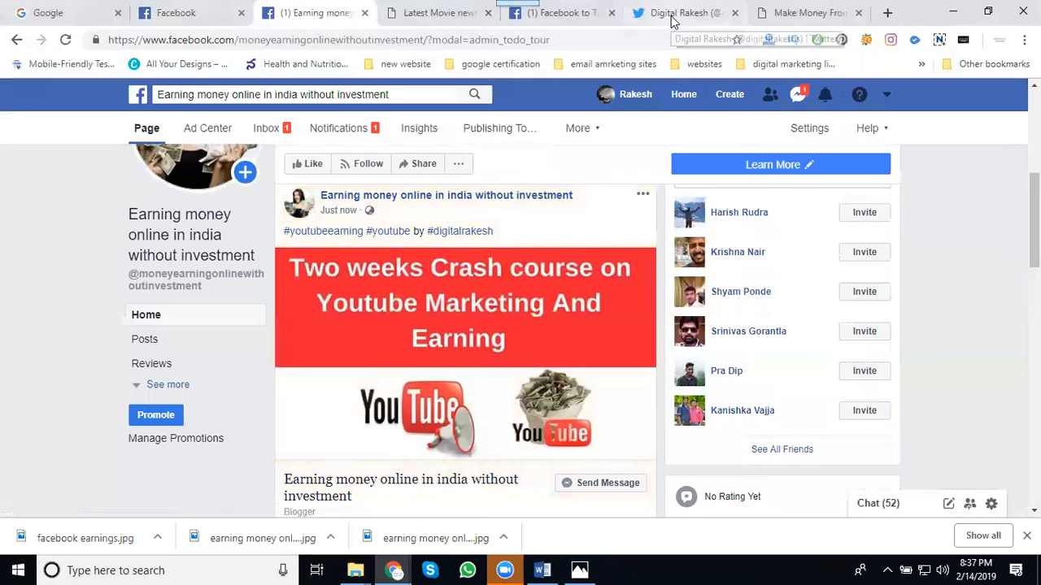
Step: Reload the Digital Rakesh Twitter profile repeatedly and confirm the link tweet remains the newest, with no photo post
left_click(680, 13)
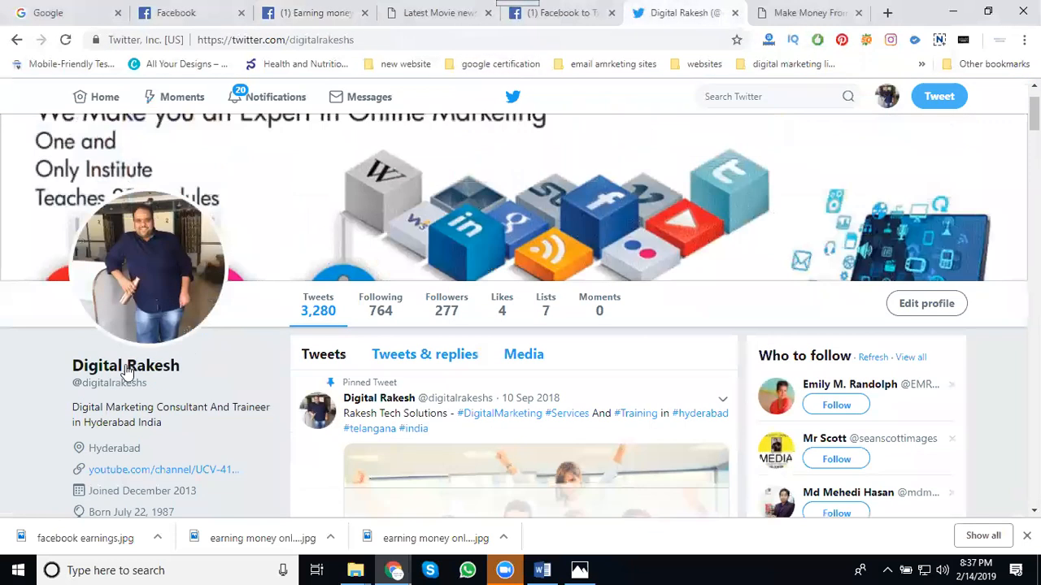
mouse_move(319, 309)
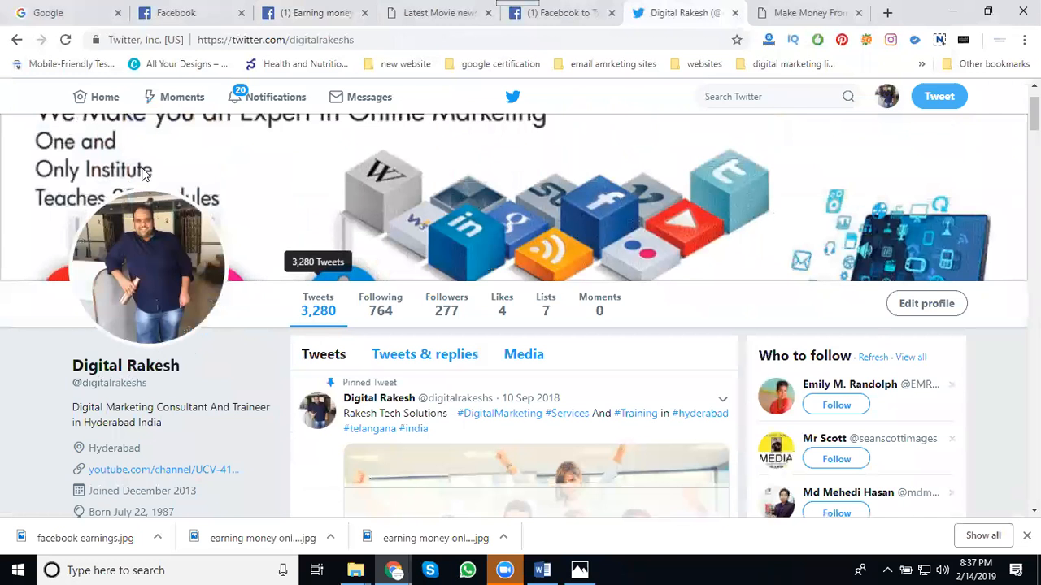
left_click(65, 39)
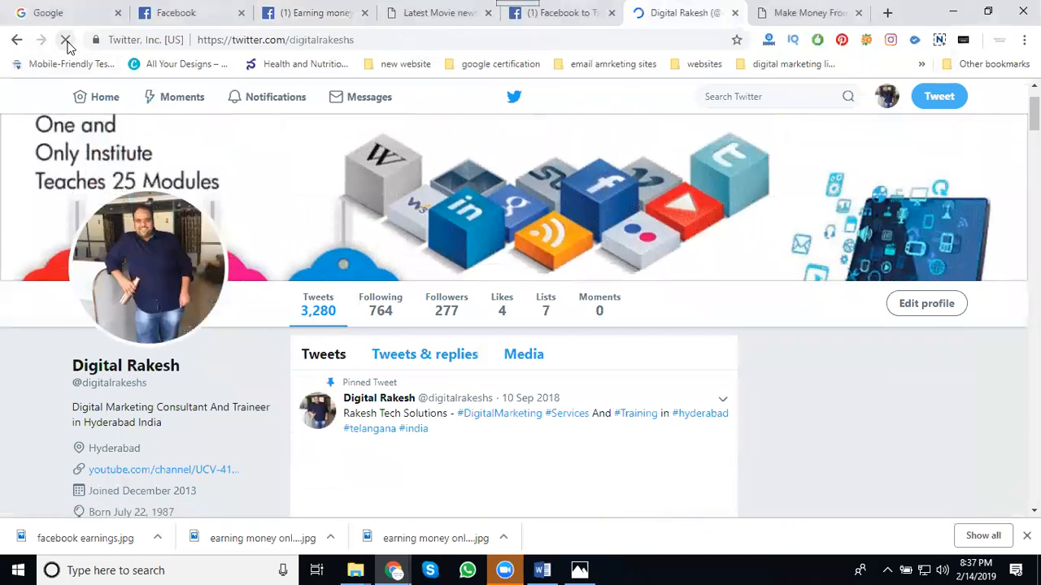
left_click(65, 39)
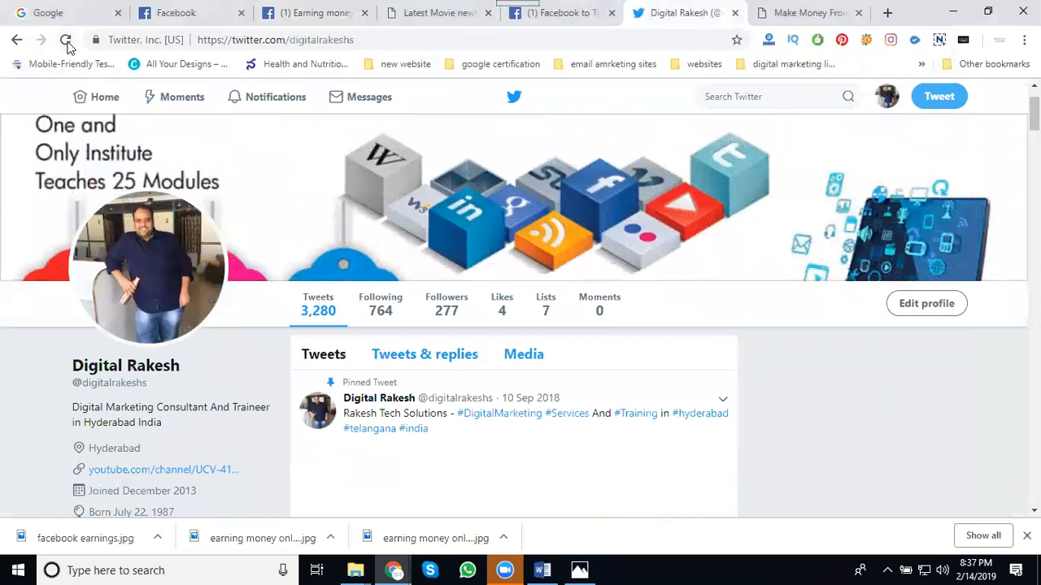
left_click(65, 39)
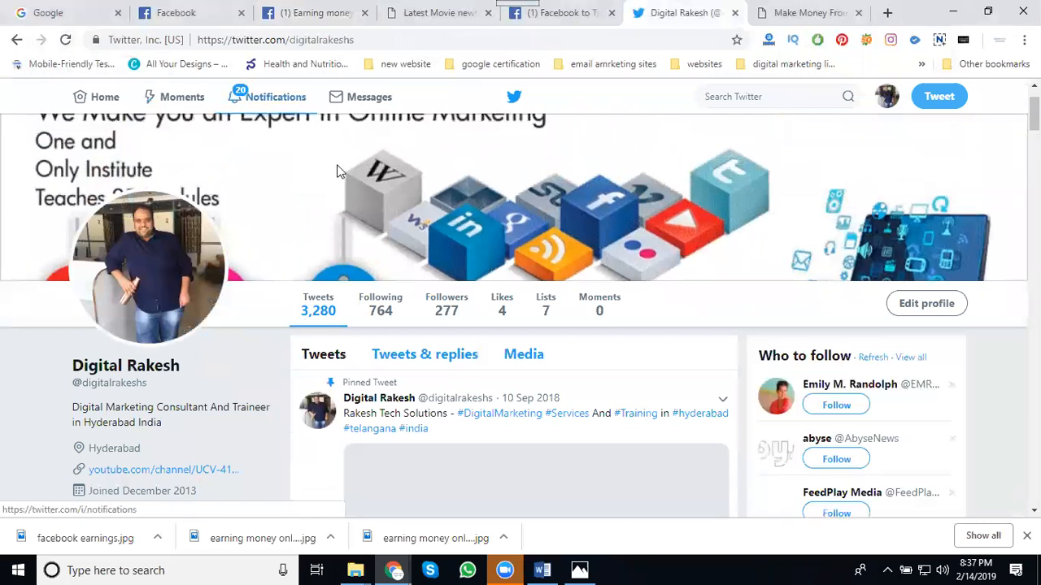
scroll("down", 3)
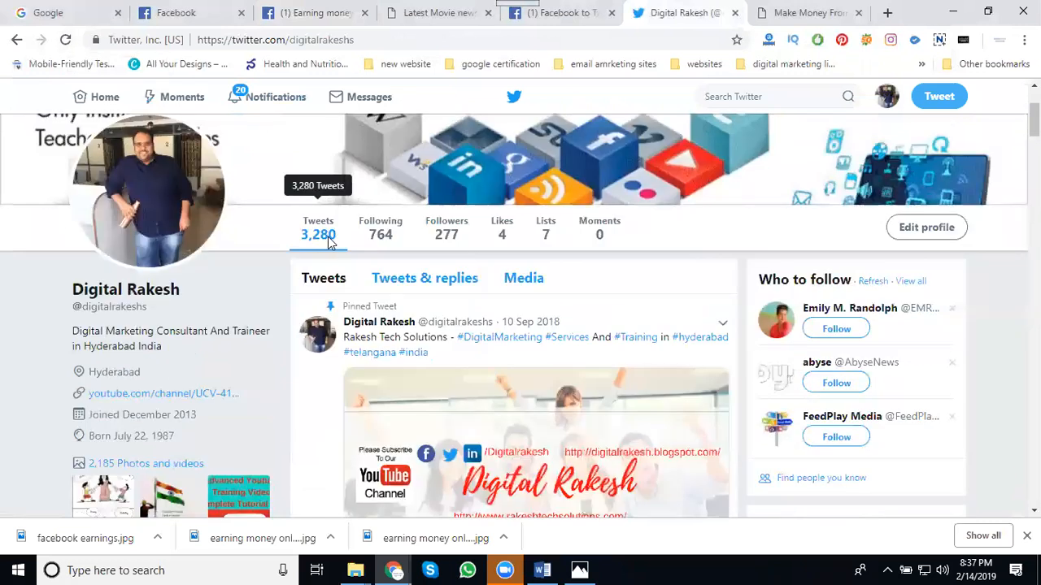
scroll("down", 3)
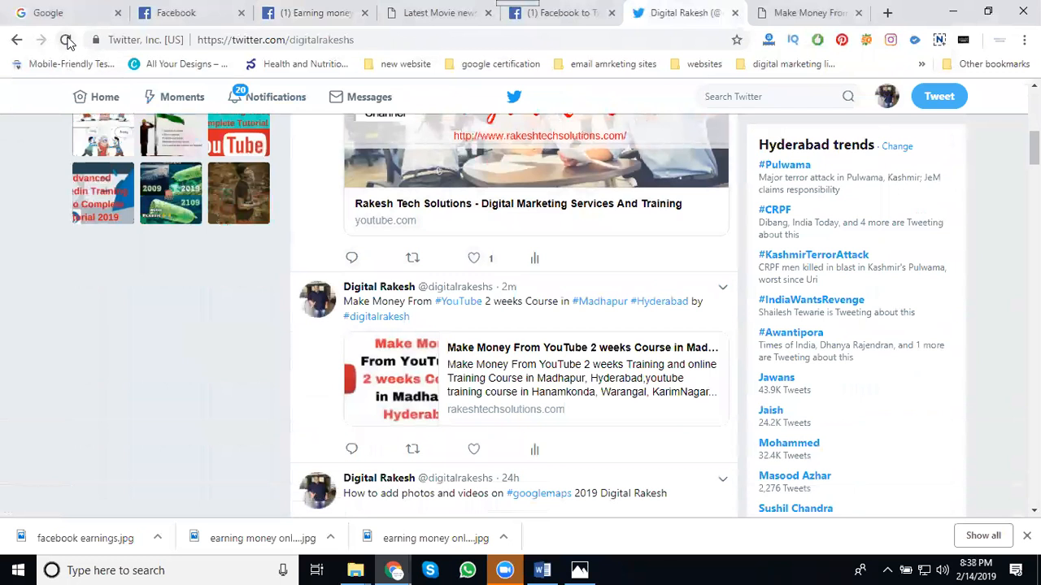
left_click(69, 39)
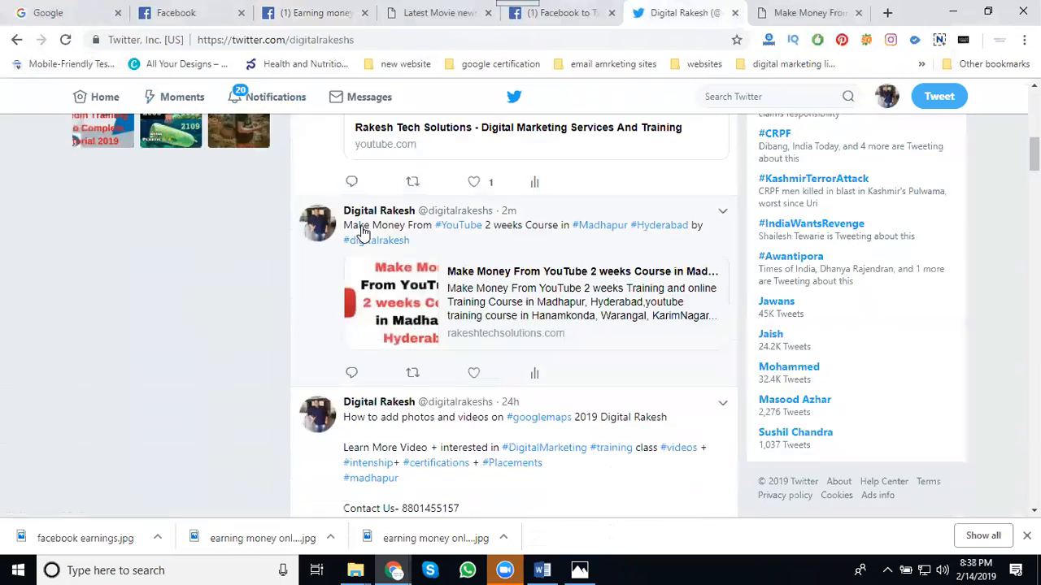
scroll("up", 3)
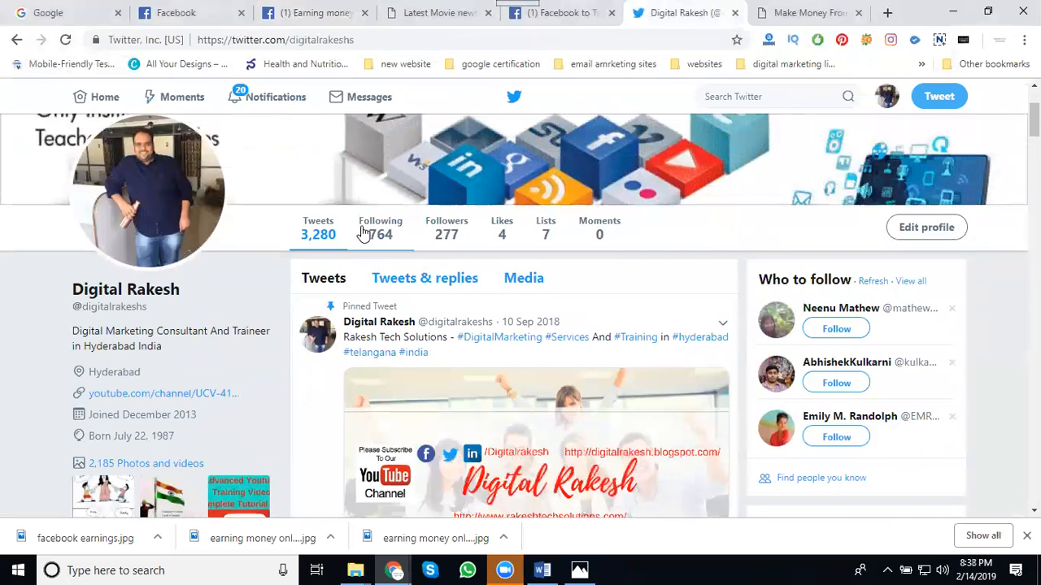
mouse_move(319, 234)
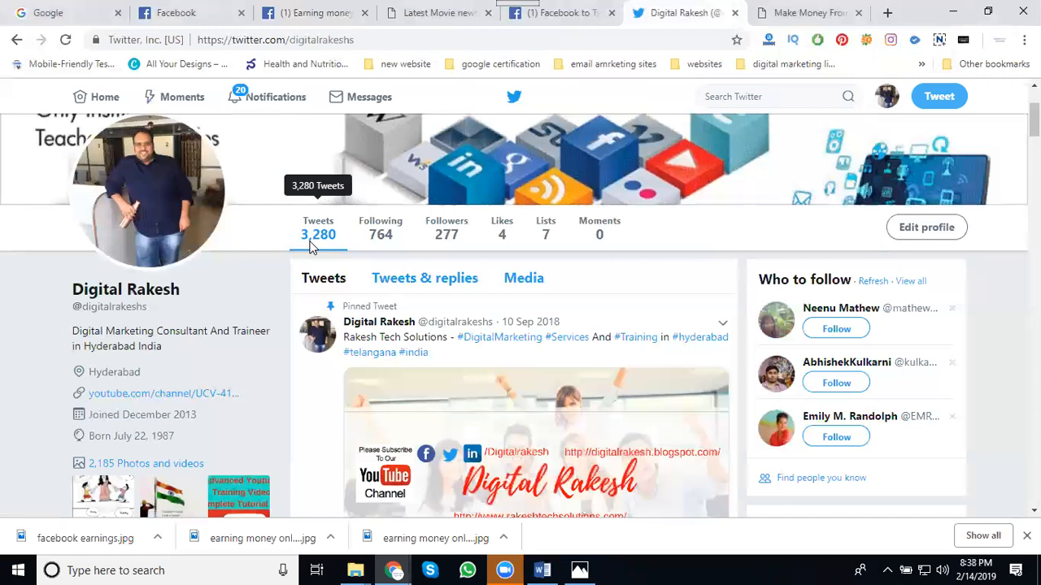
mouse_move(474, 530)
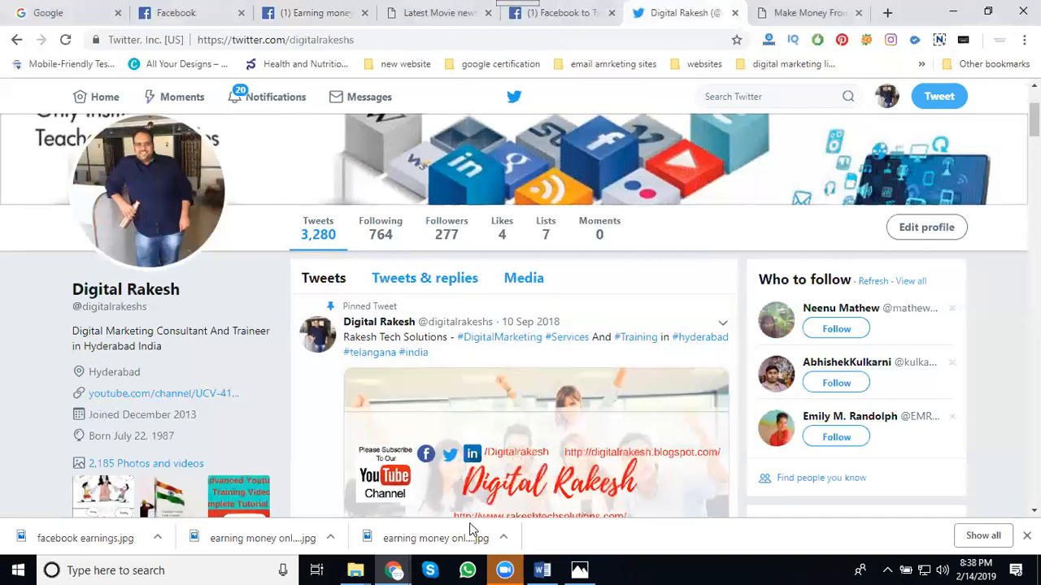